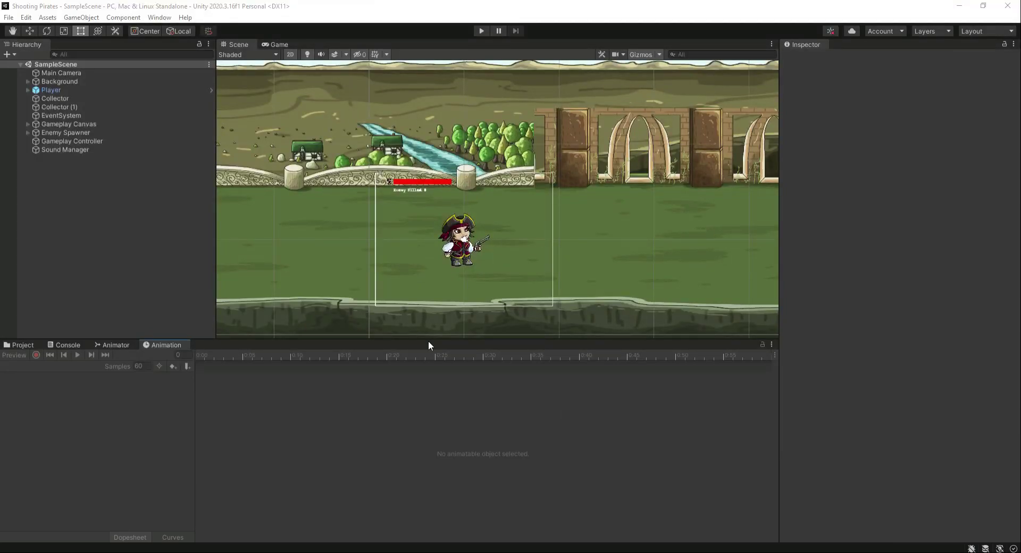
mouse_move(604, 359)
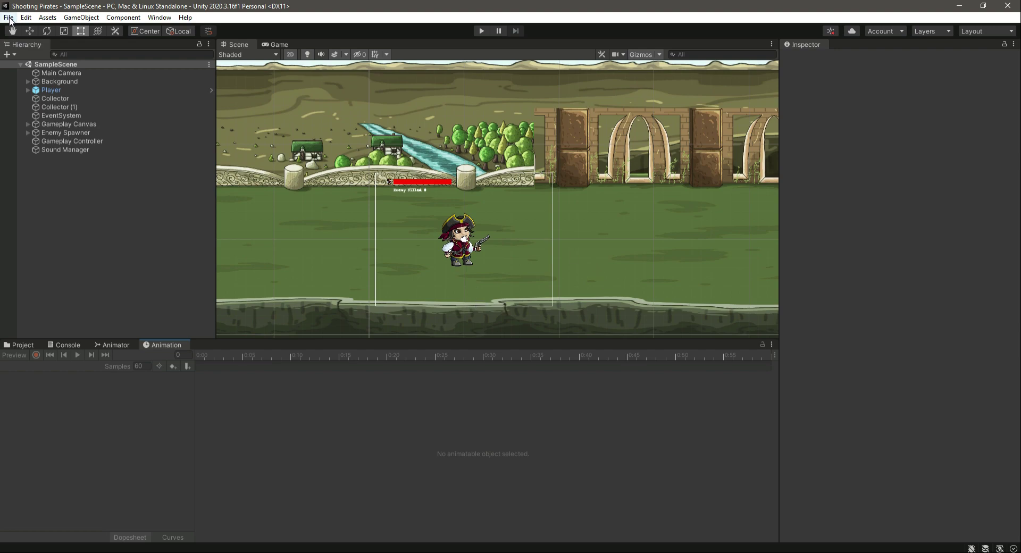
- Open the File menu of the Shooting Pirates project
left_click(9, 17)
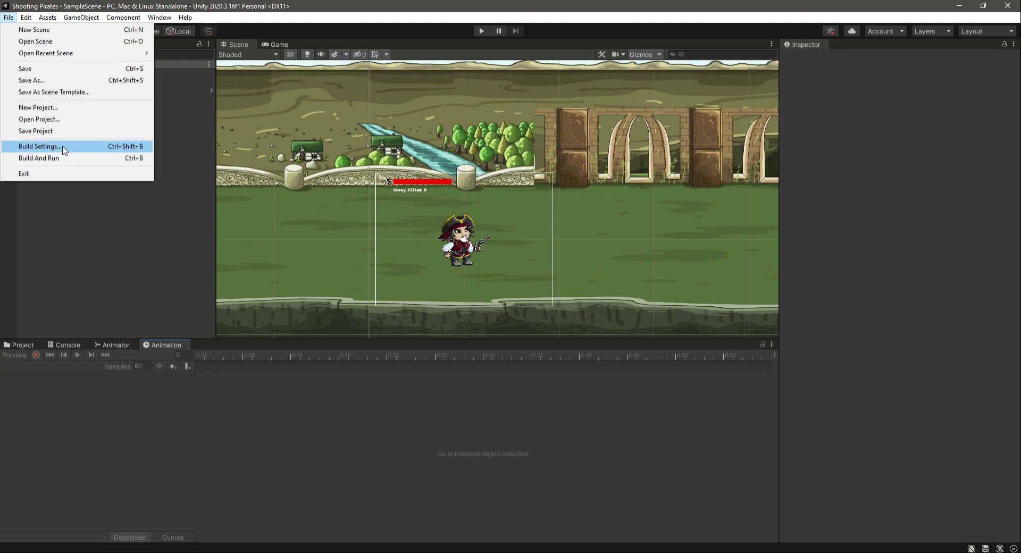
left_click(39, 147)
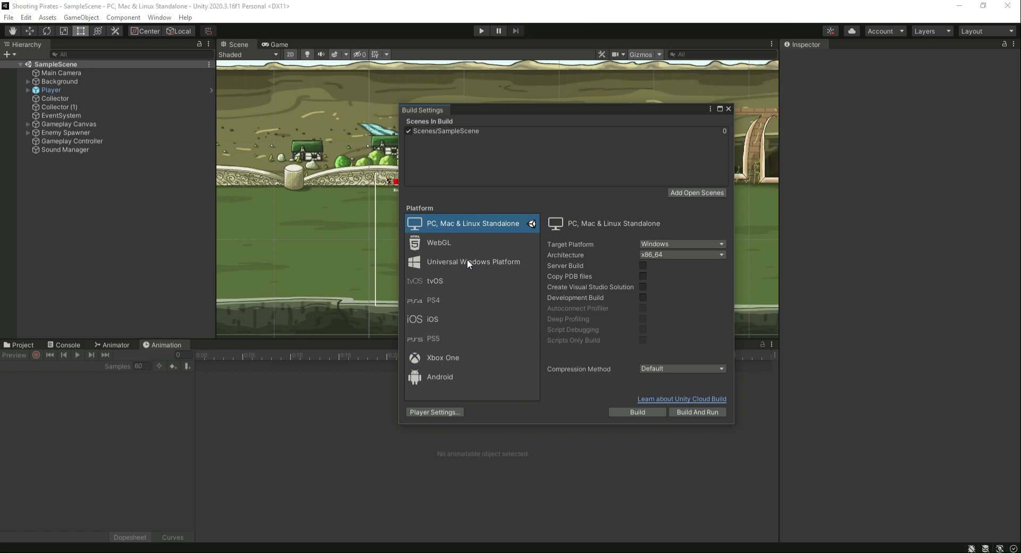
mouse_move(427, 250)
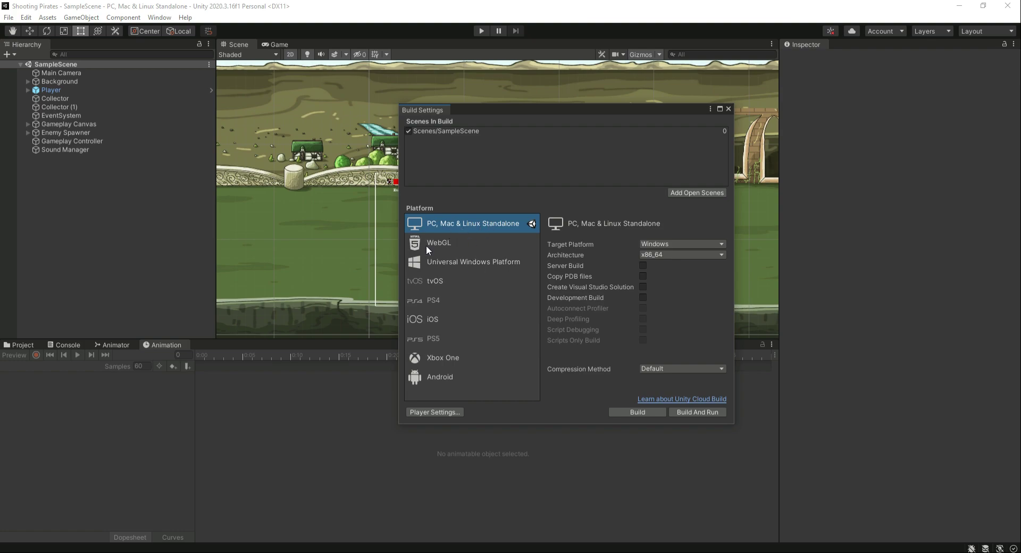
mouse_move(517, 270)
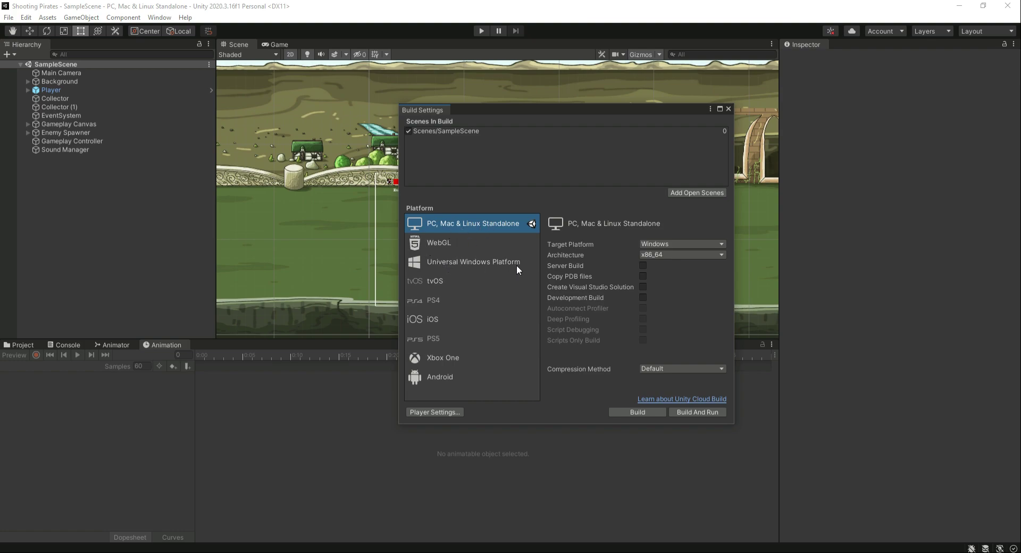
mouse_move(439, 359)
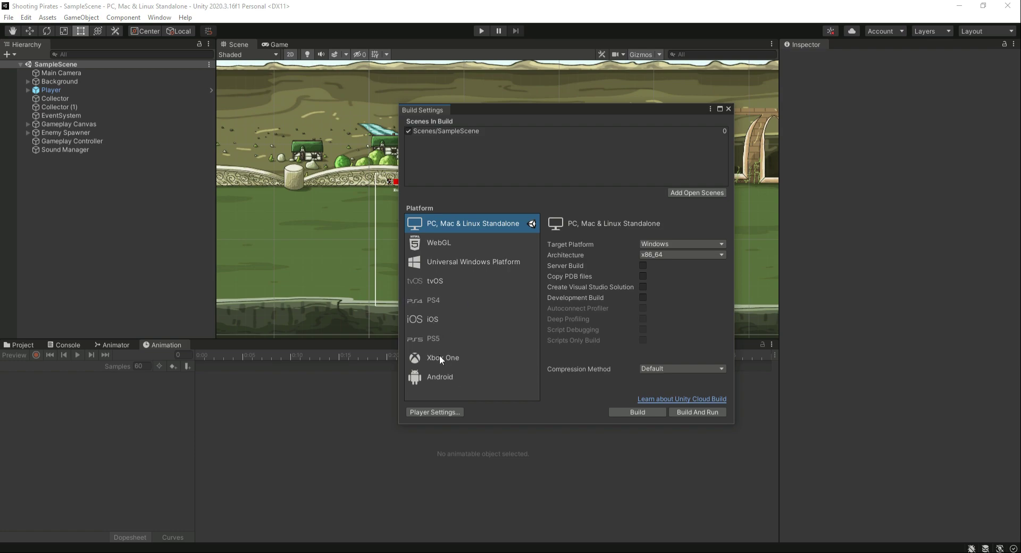
mouse_move(437, 325)
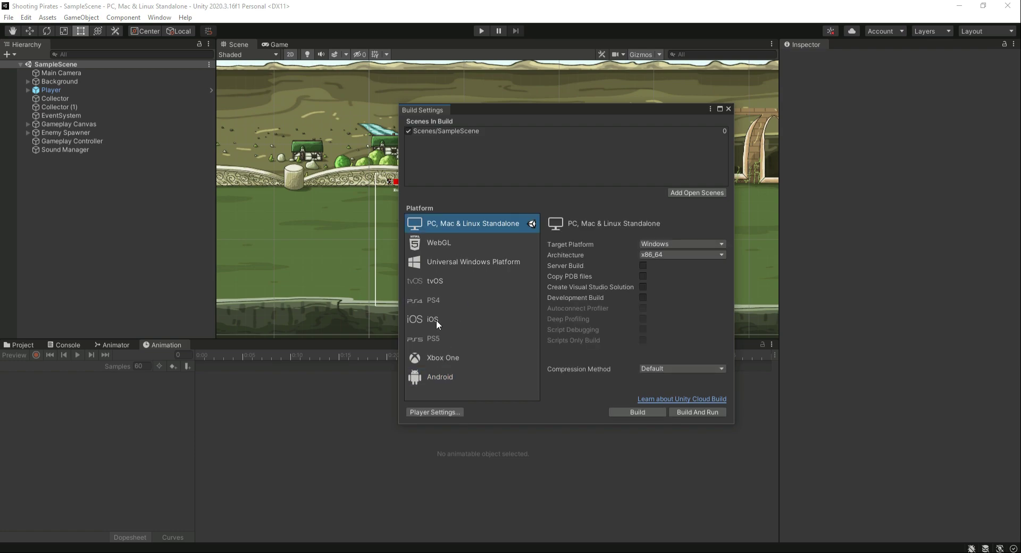
mouse_move(473, 343)
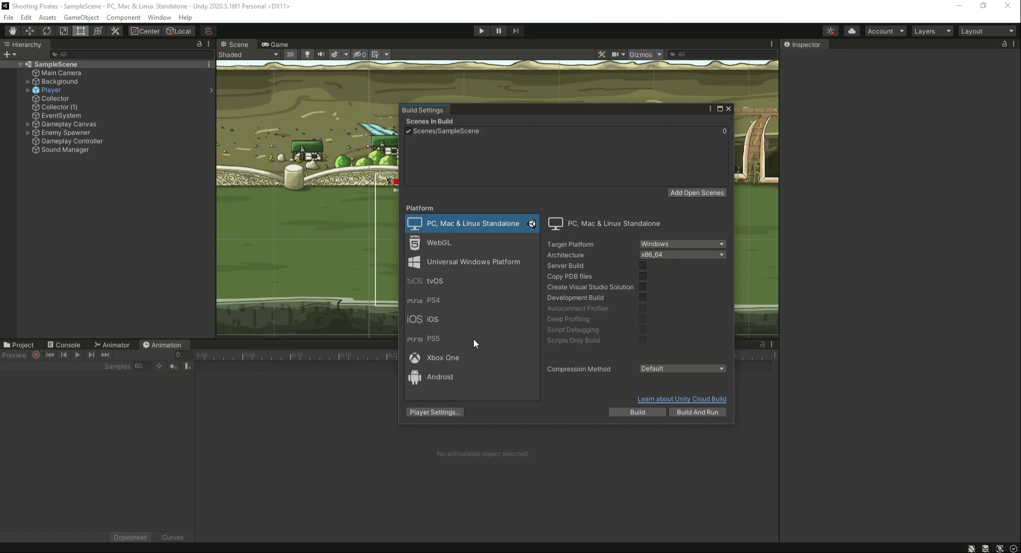
mouse_move(440, 231)
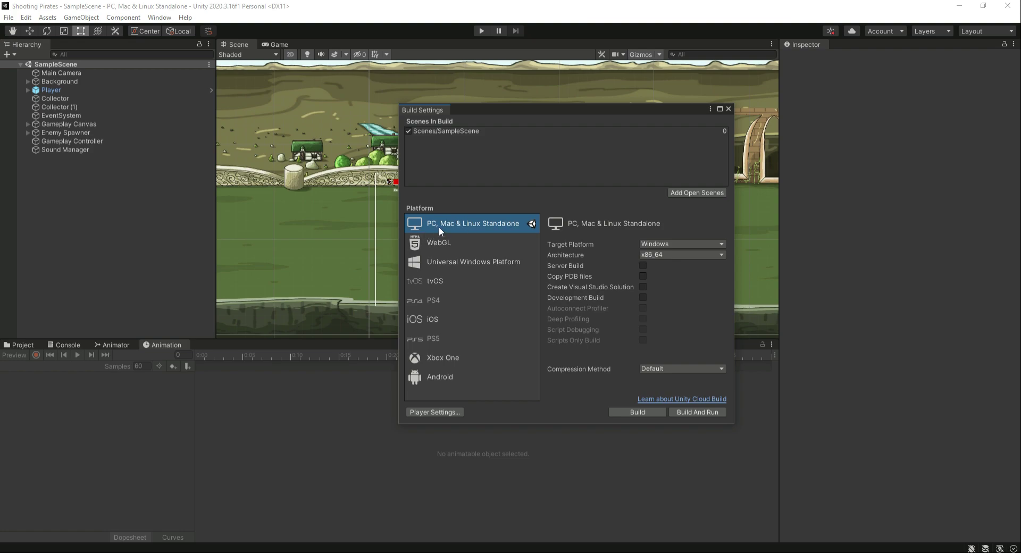
mouse_move(486, 230)
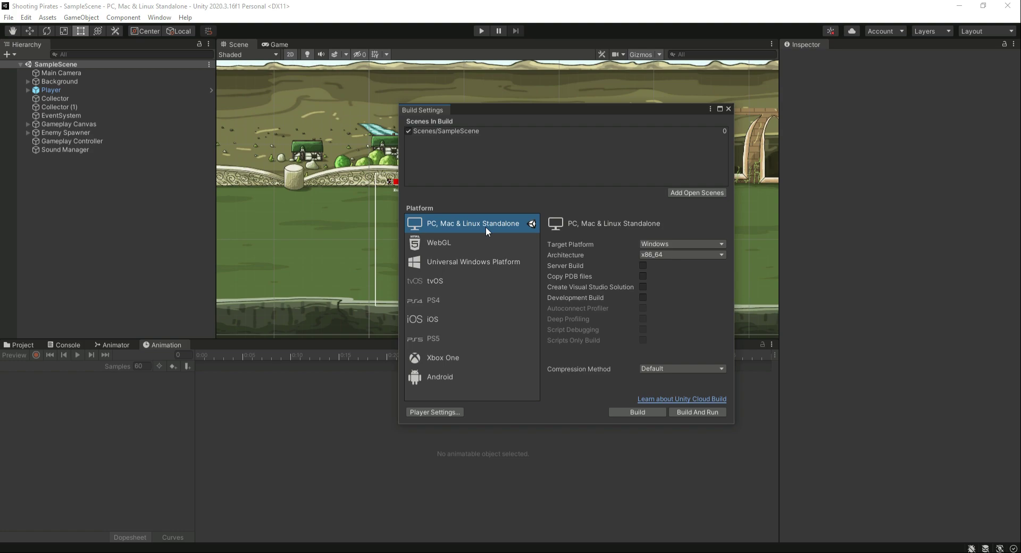
mouse_move(446, 232)
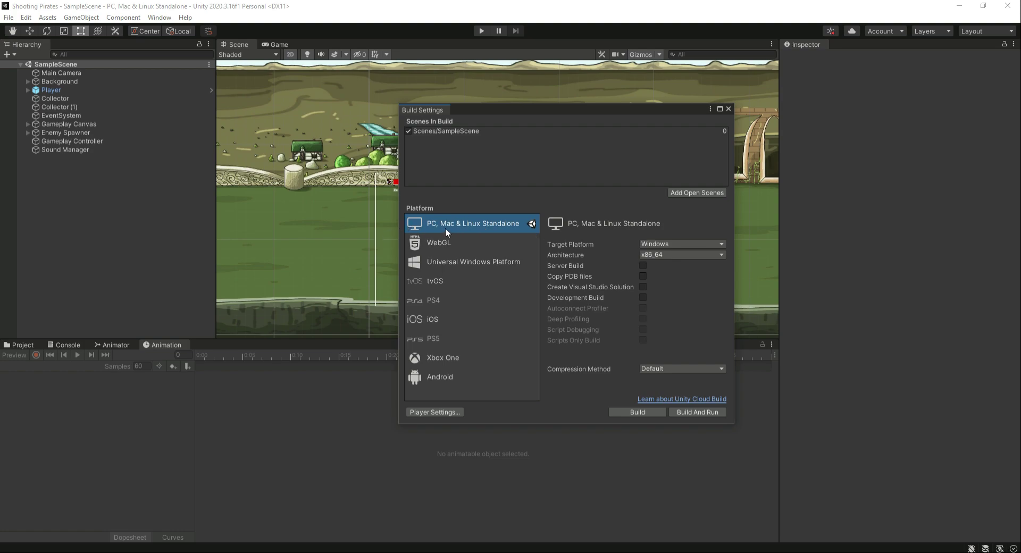
mouse_move(457, 293)
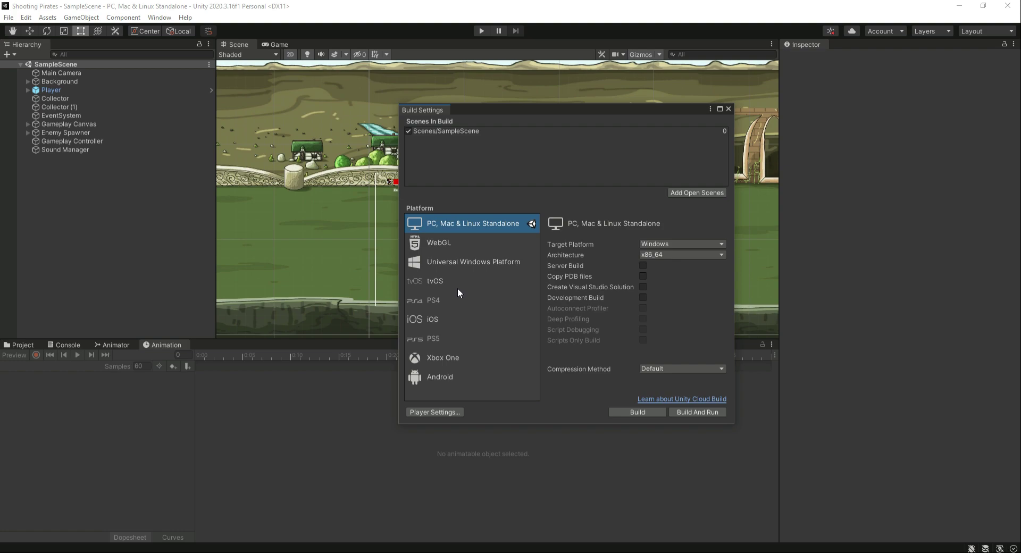
mouse_move(435, 332)
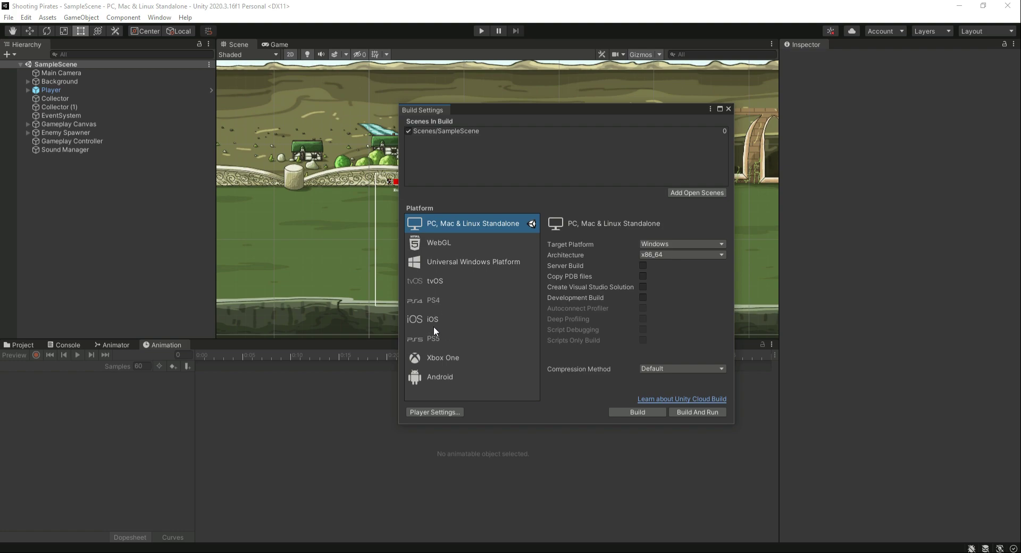
mouse_move(443, 382)
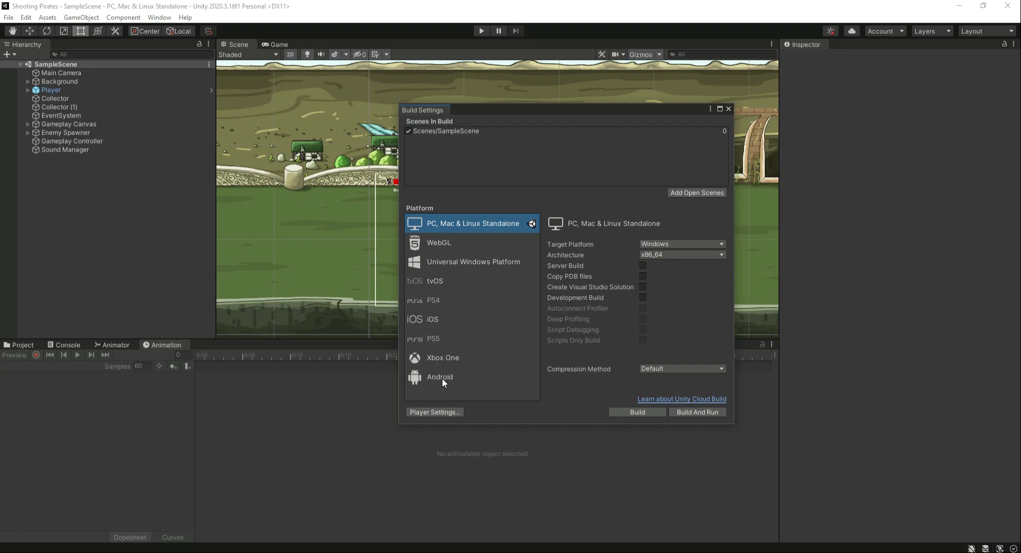
left_click(439, 376)
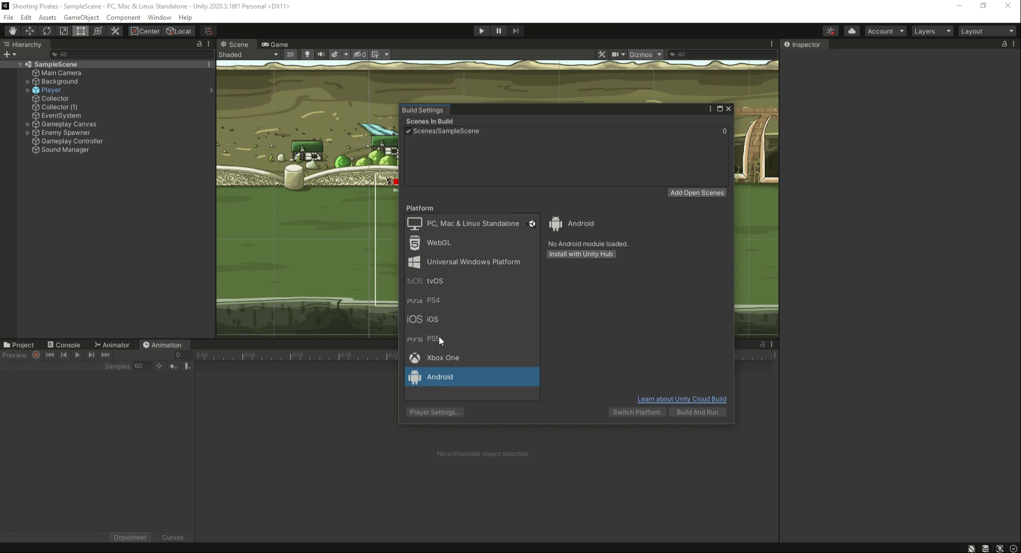
mouse_move(456, 229)
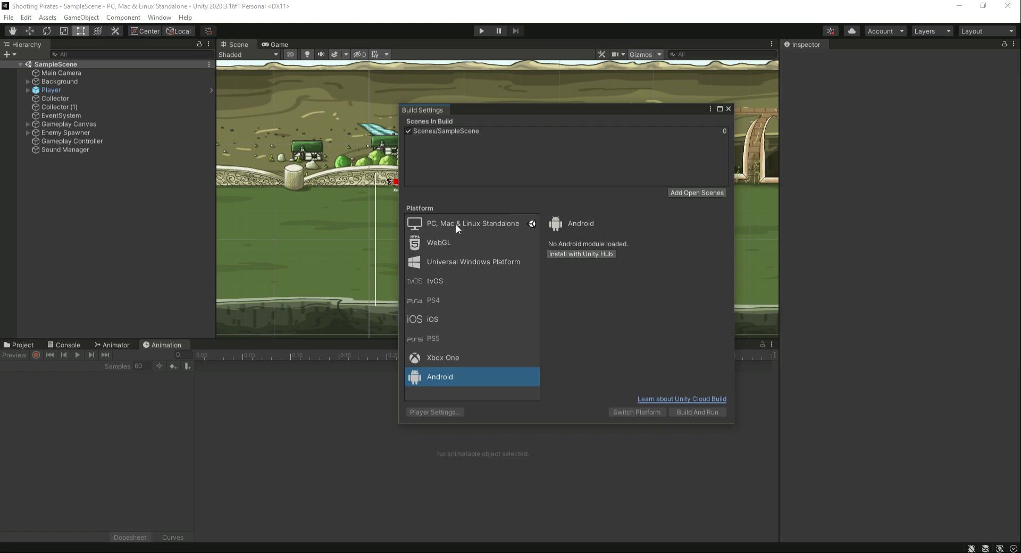
left_click(473, 223)
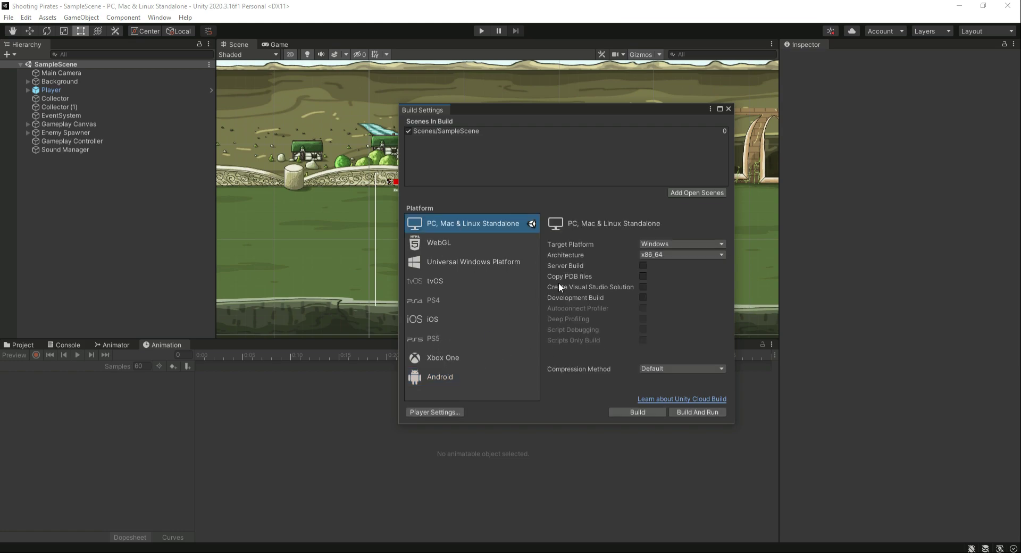
left_click(727, 109)
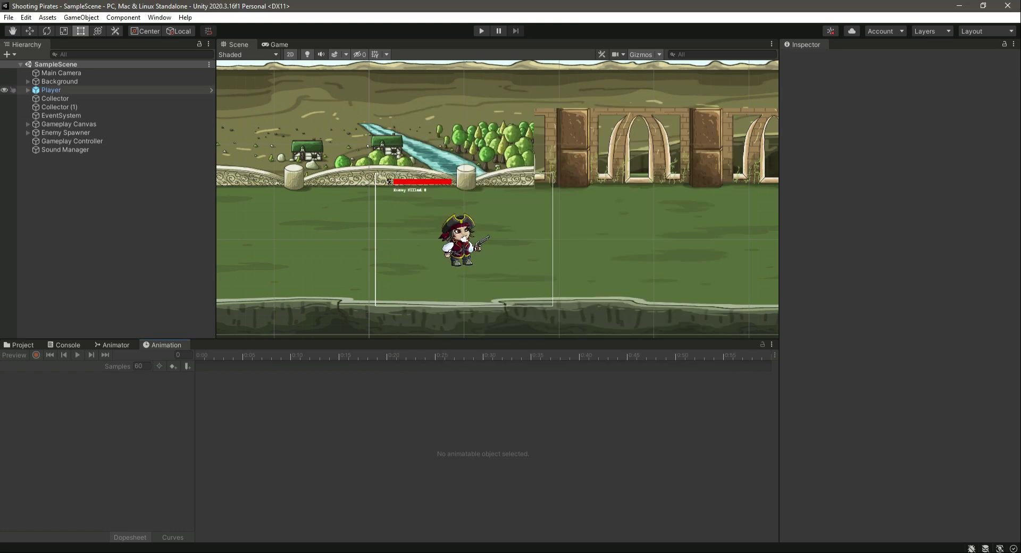
- Open Edit > Project Settings at the Player page, then maximize and restore the window
left_click(9, 17)
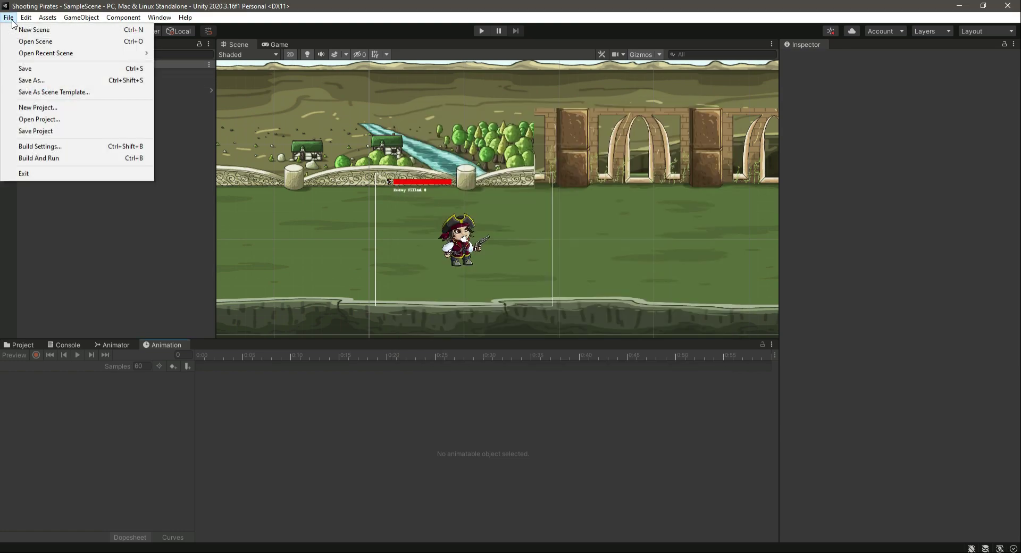
left_click(26, 17)
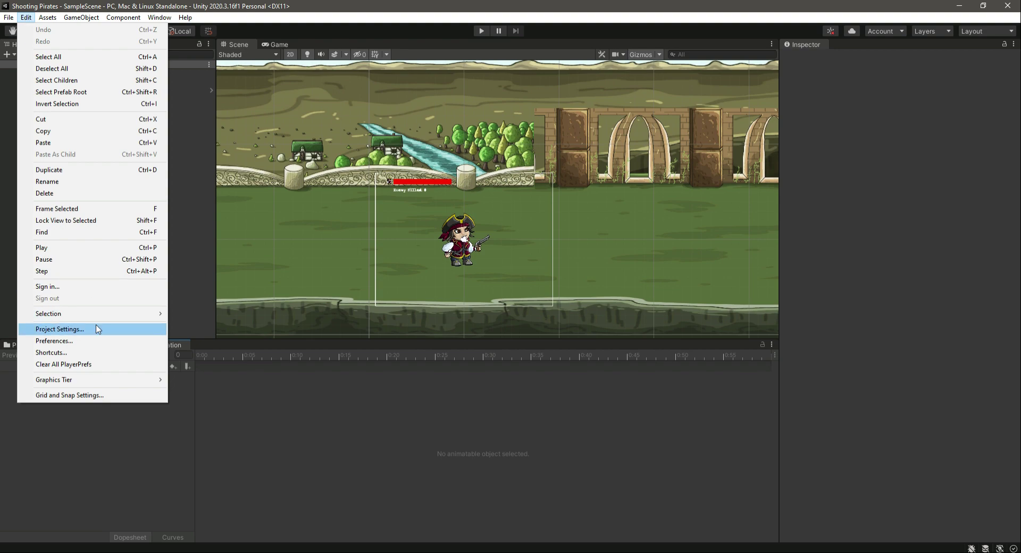
left_click(59, 330)
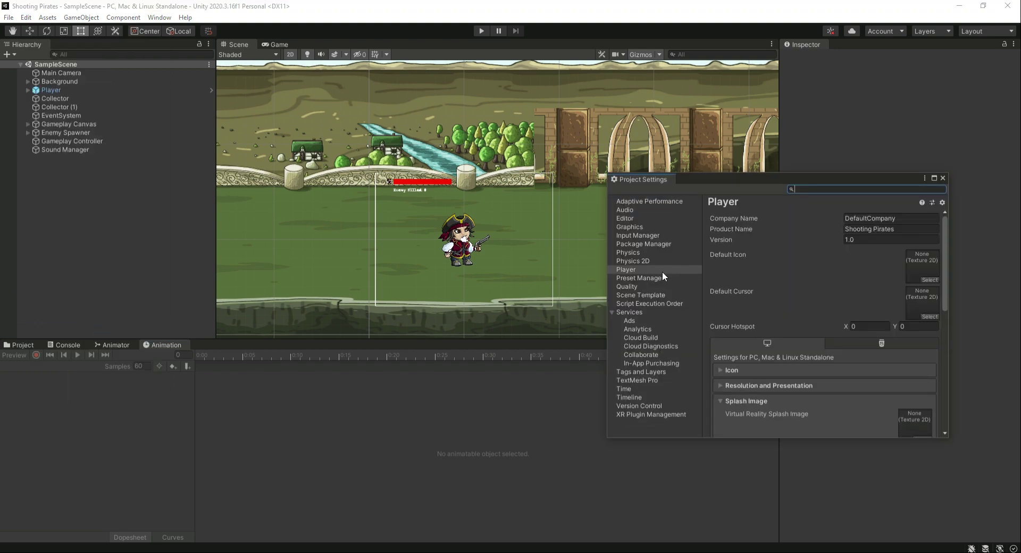
left_click(625, 269)
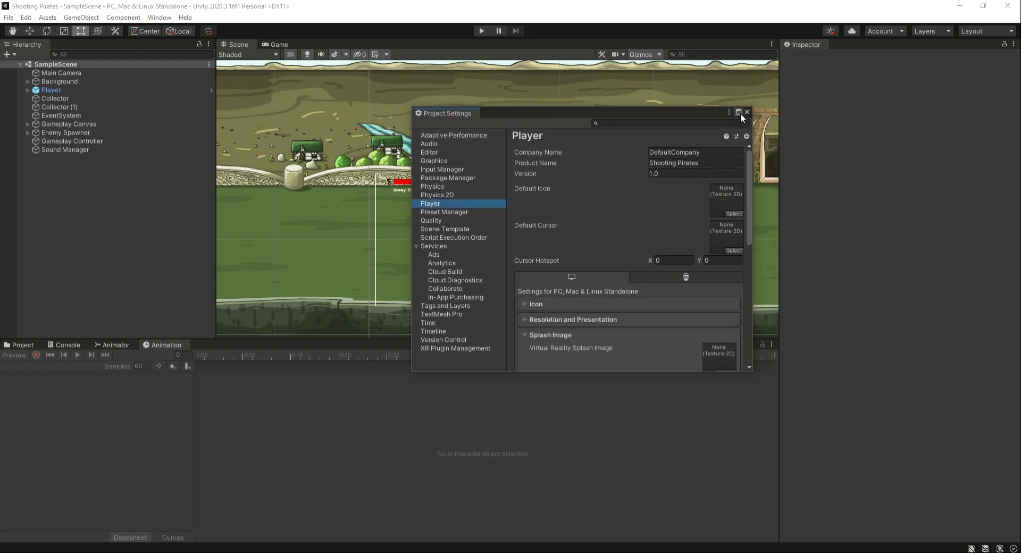
left_click(739, 113)
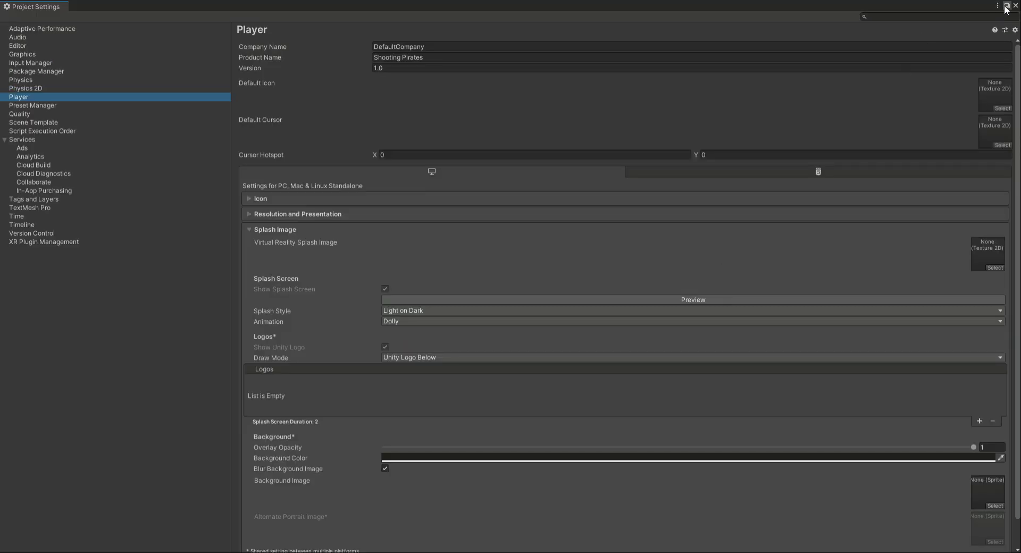
left_click(1012, 6)
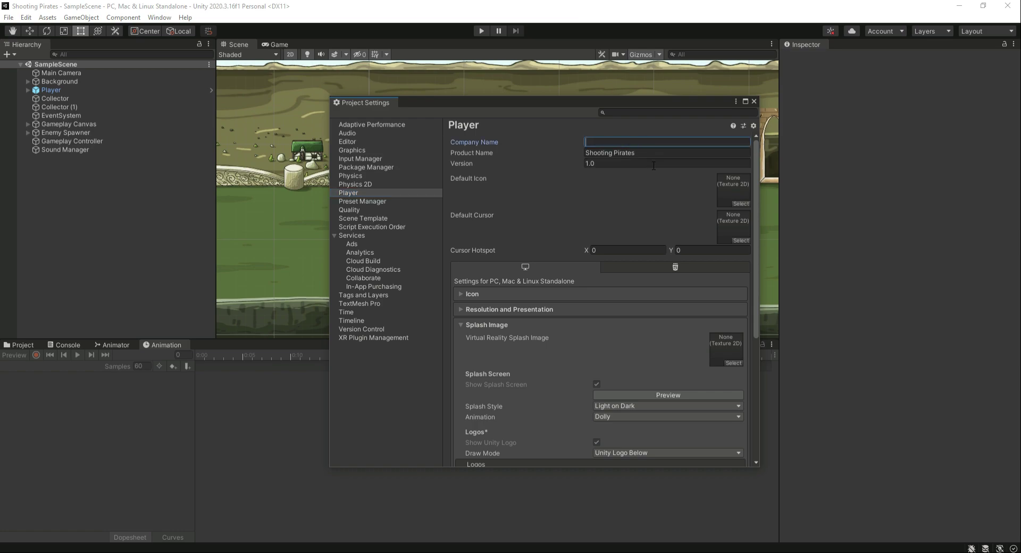
- Enter 'Coding Cafe' as the company name in Player settings
type("Coding Cafe")
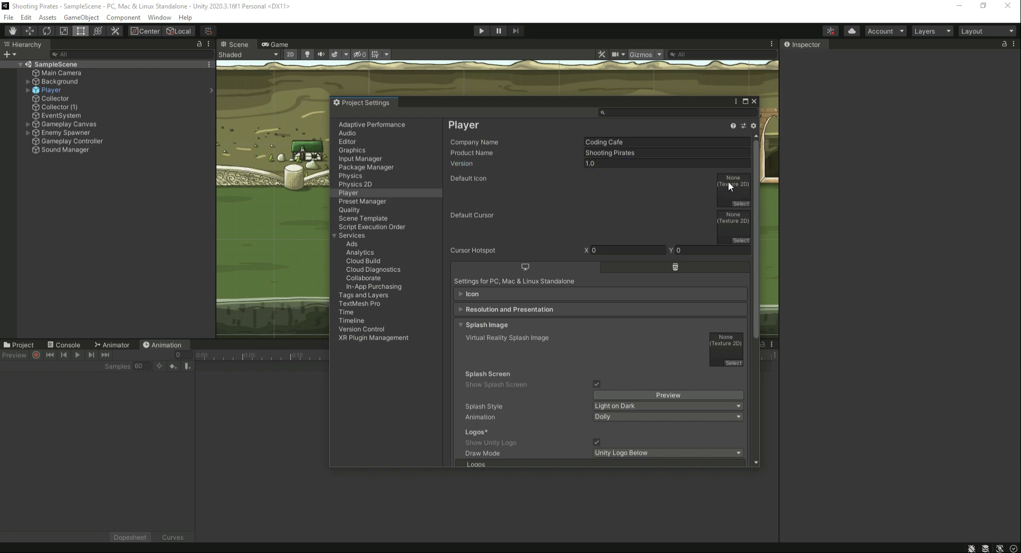
mouse_move(740, 211)
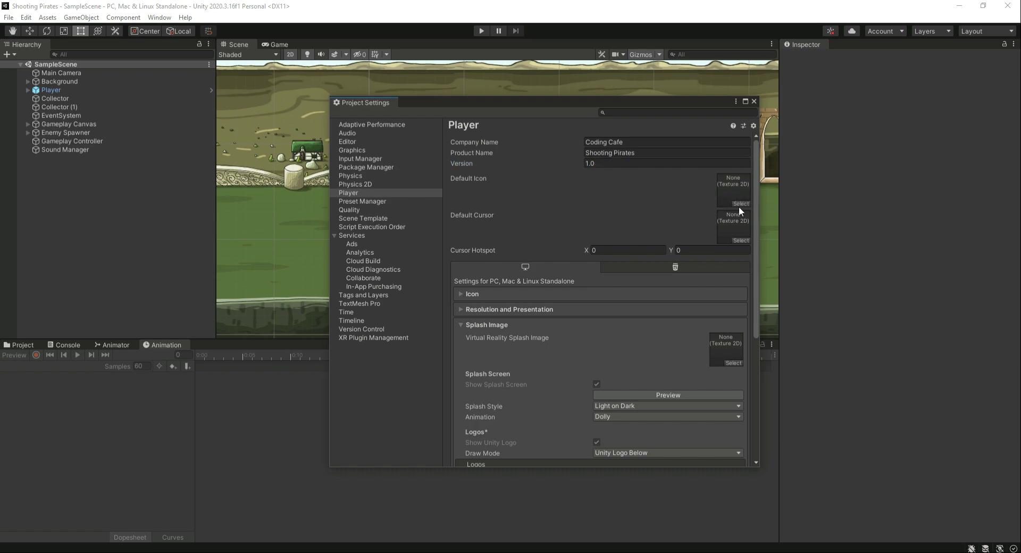
mouse_move(725, 237)
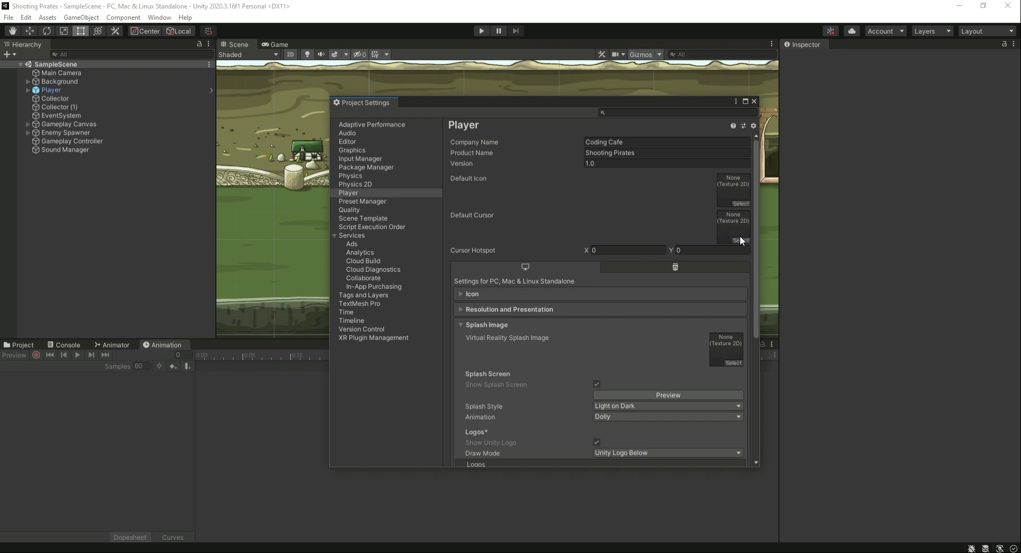
mouse_move(582, 223)
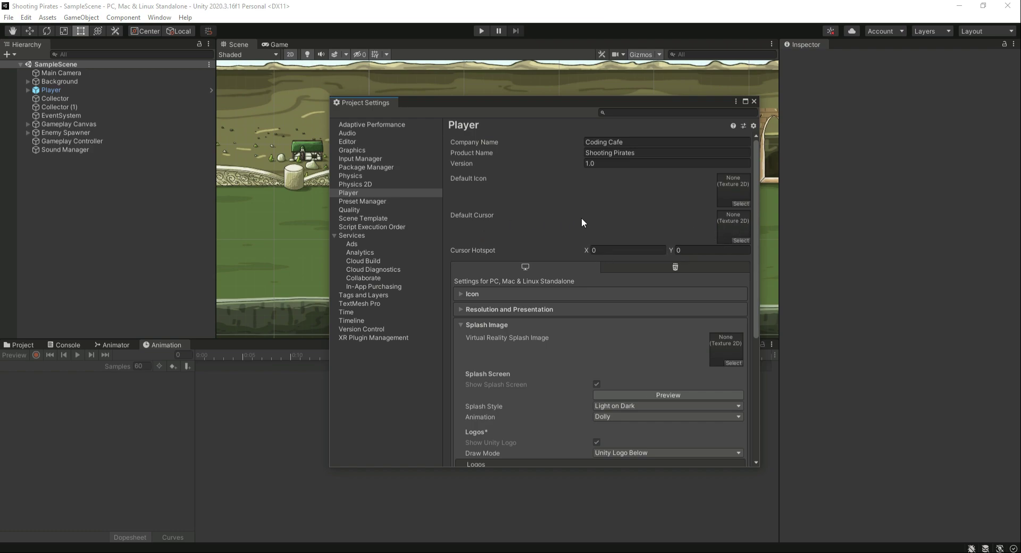
mouse_move(605, 208)
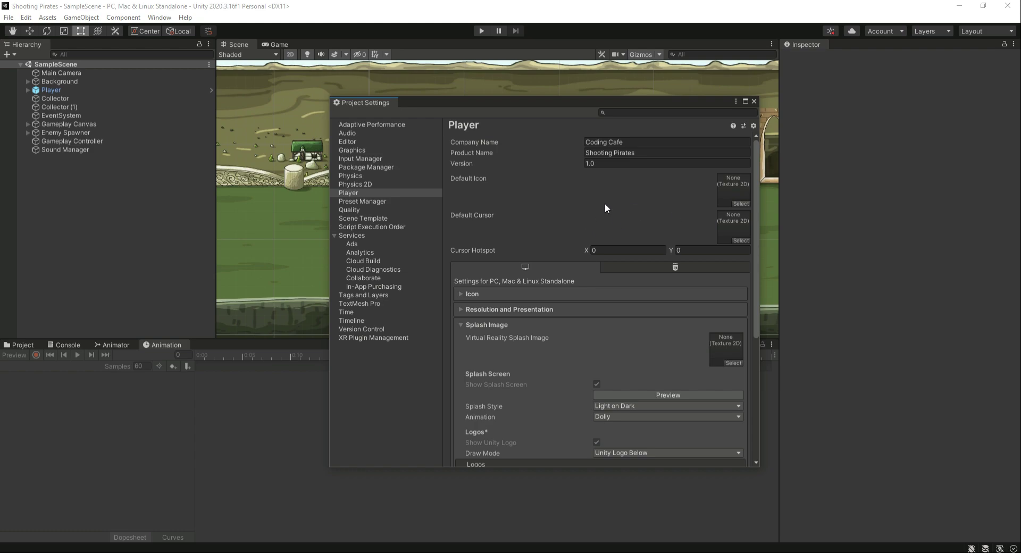
mouse_move(697, 210)
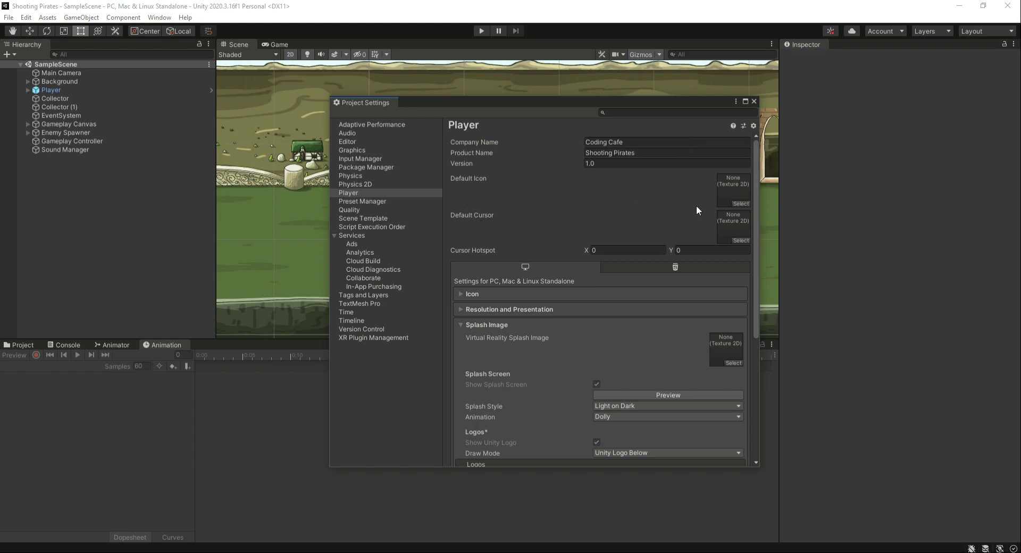
mouse_move(462, 185)
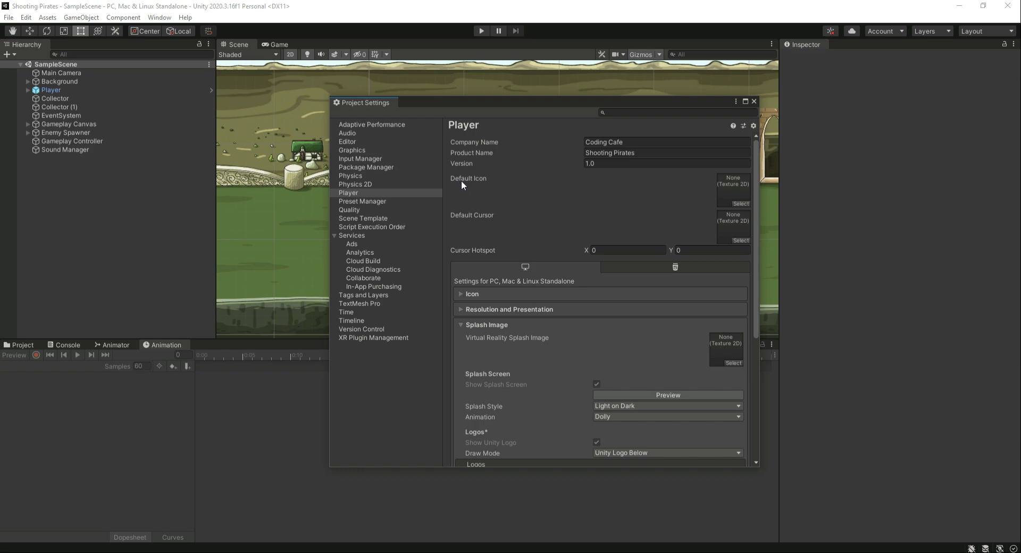
mouse_move(754, 102)
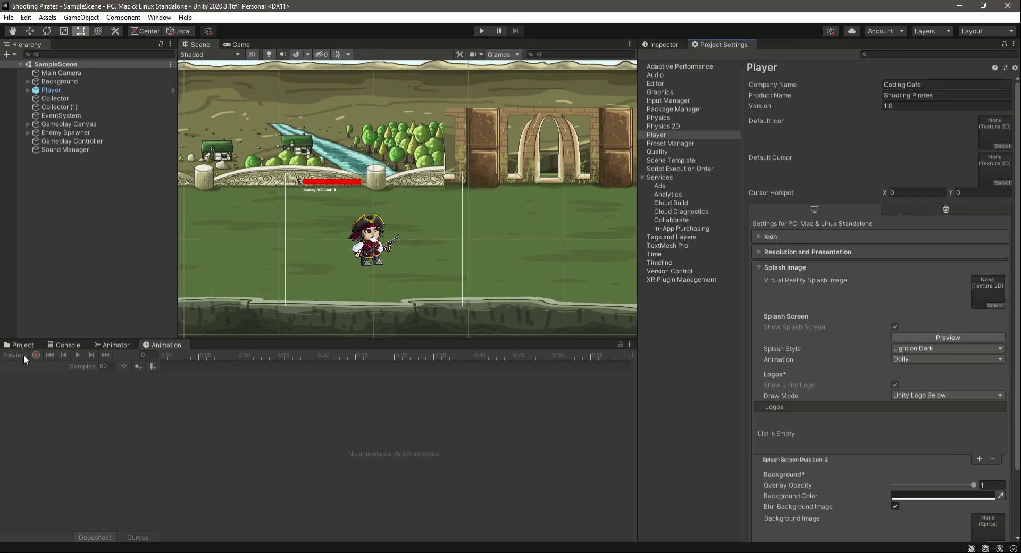
- Browse to Assets > Sprites and preview icon.png at full size in Photos
left_click(22, 345)
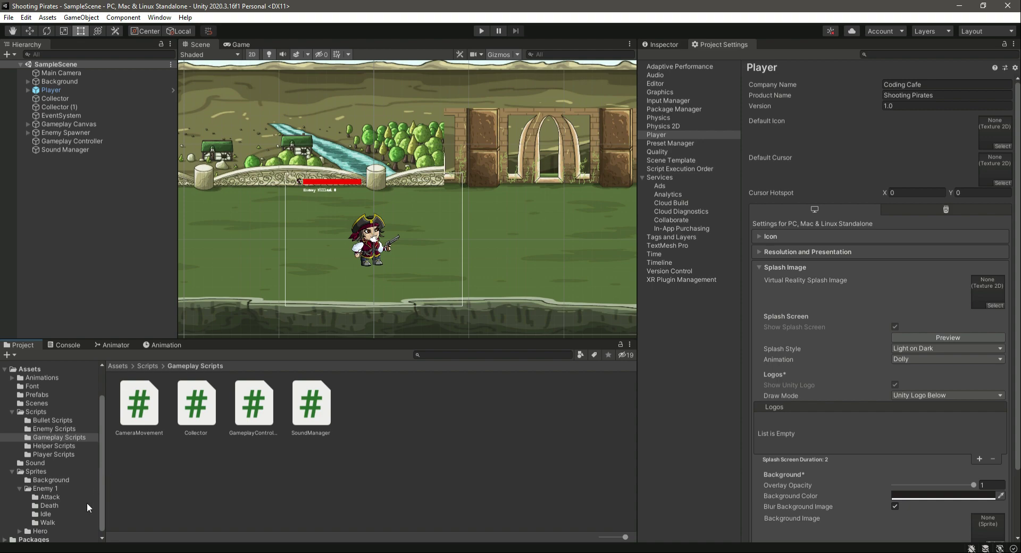
left_click(53, 480)
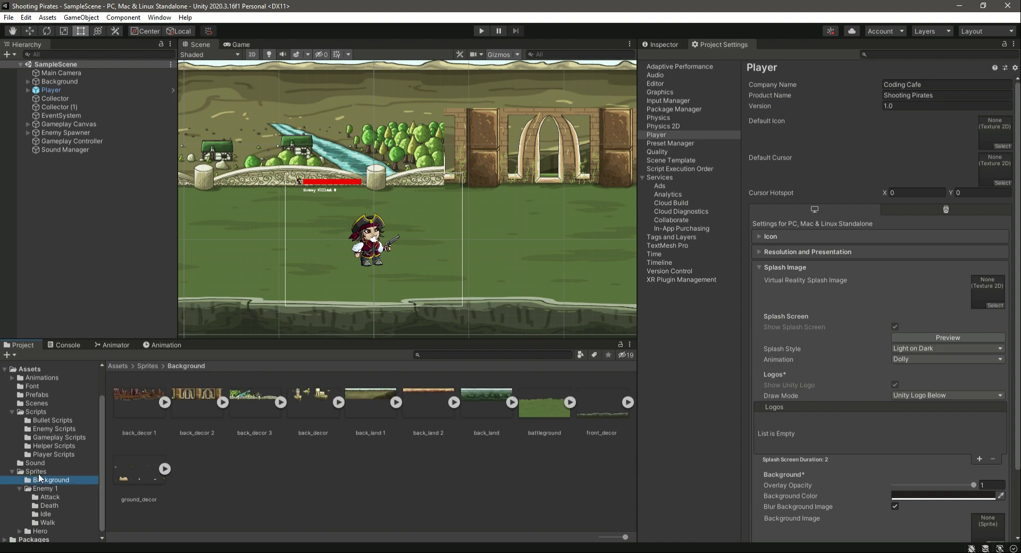
left_click(148, 365)
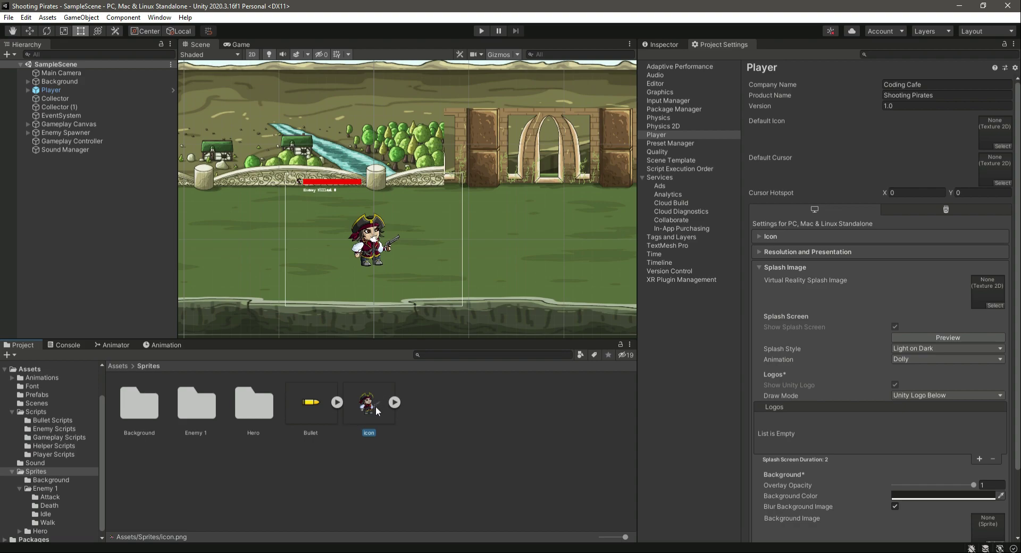
double_click(368, 401)
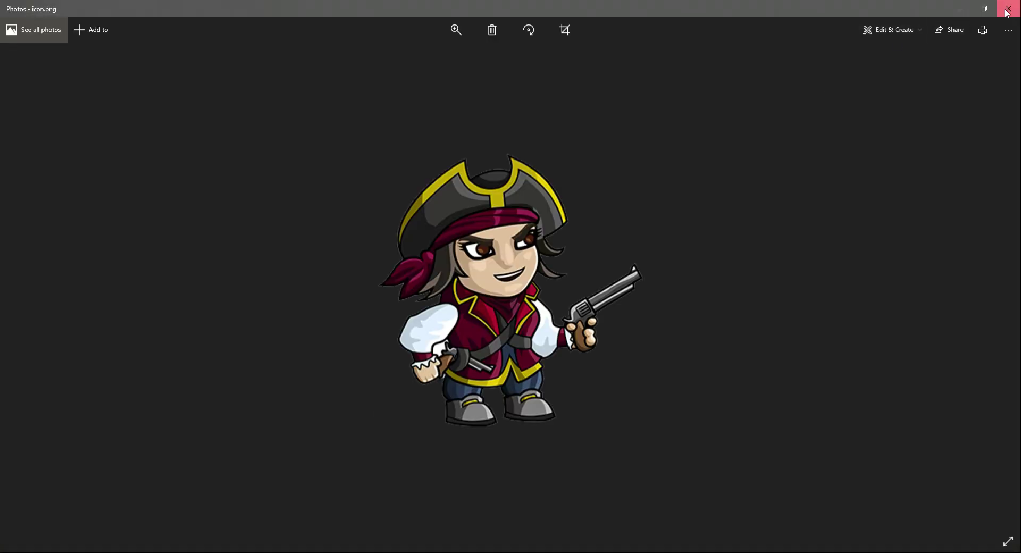
- Close the preview, set the pirate icon's Compression to None, and apply the import settings
left_click(1008, 8)
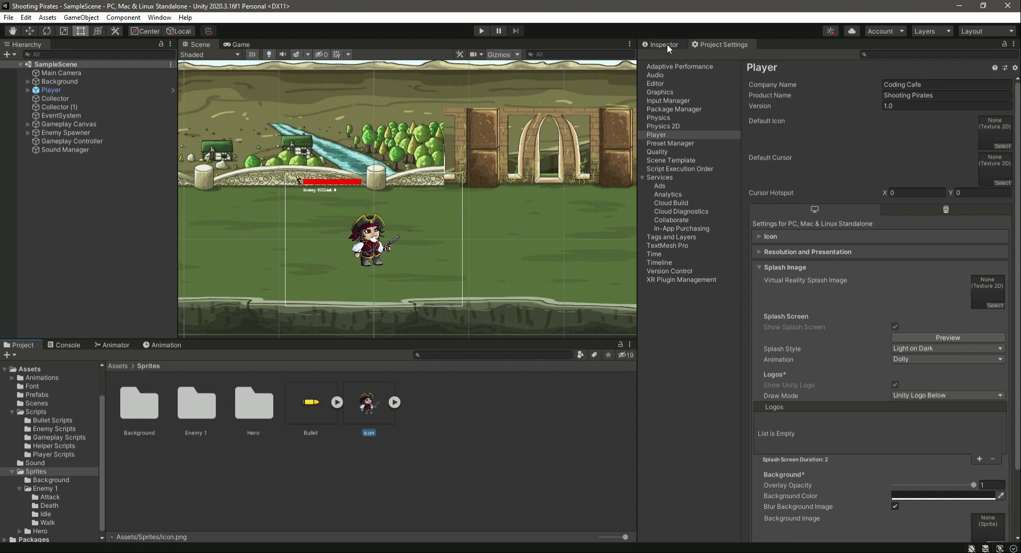
left_click(369, 402)
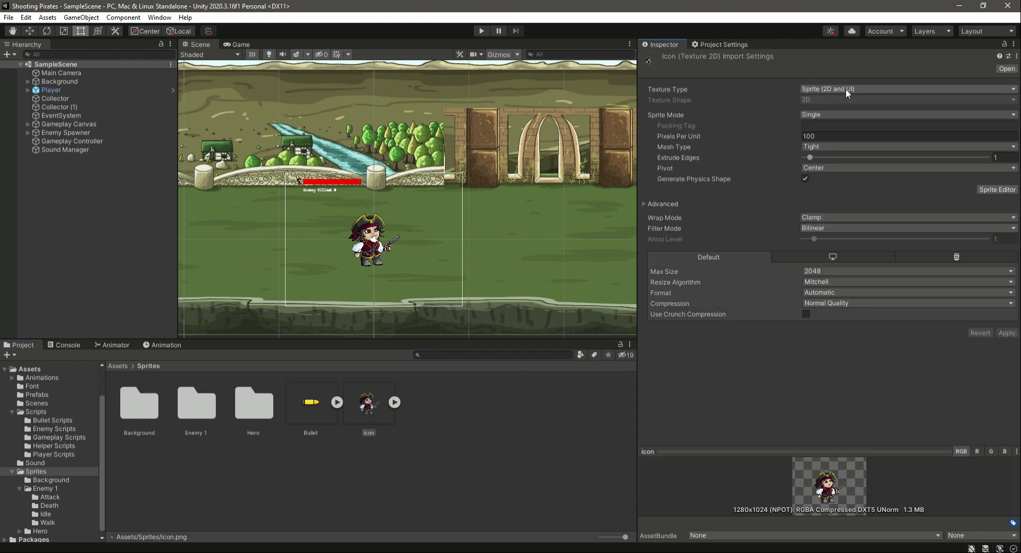
mouse_move(663, 96)
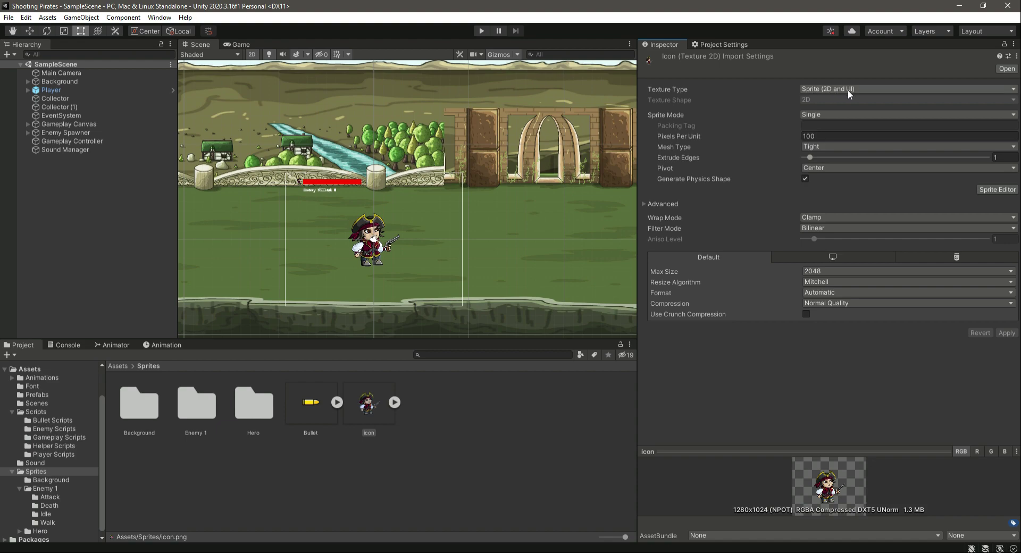
mouse_move(855, 304)
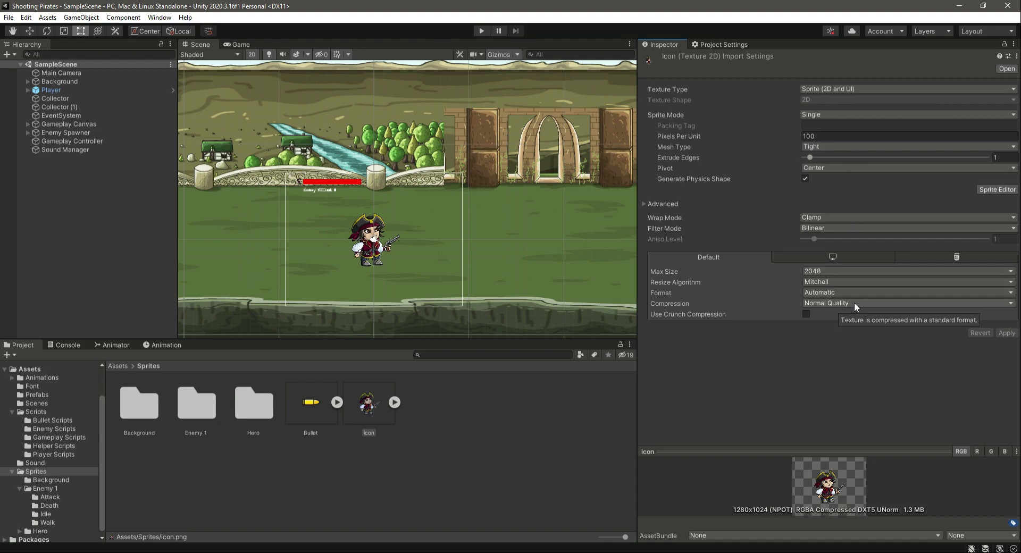
left_click(905, 303)
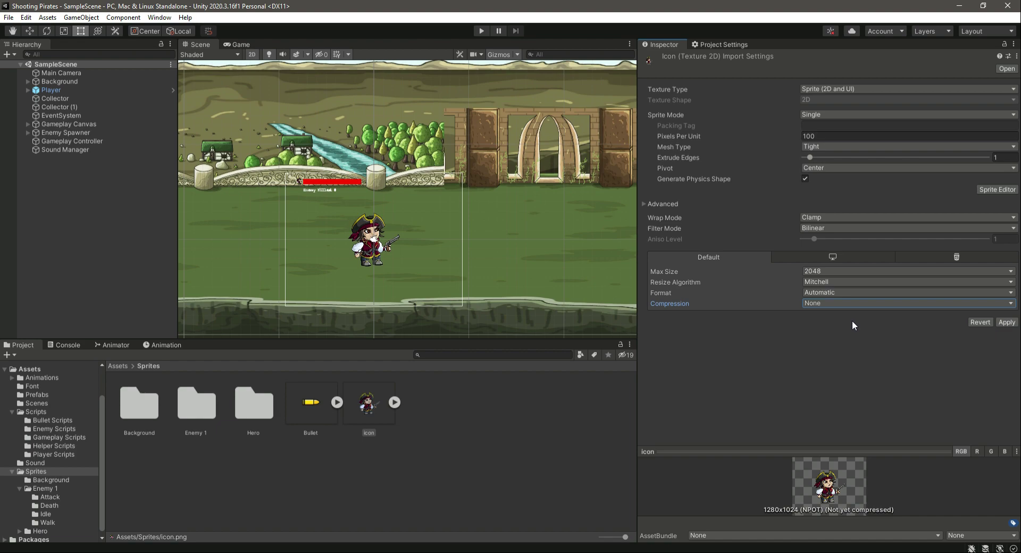
left_click(1005, 321)
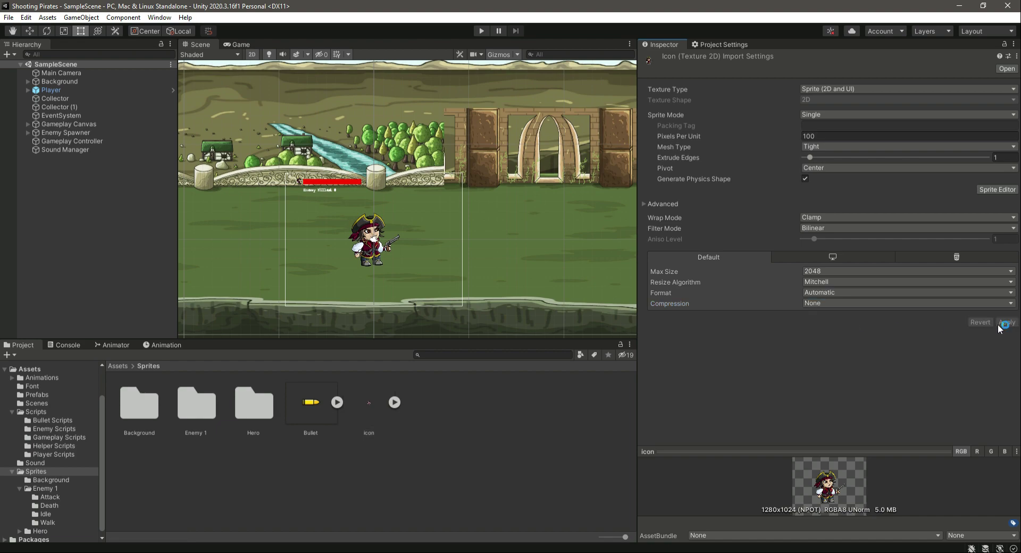
left_click(368, 402)
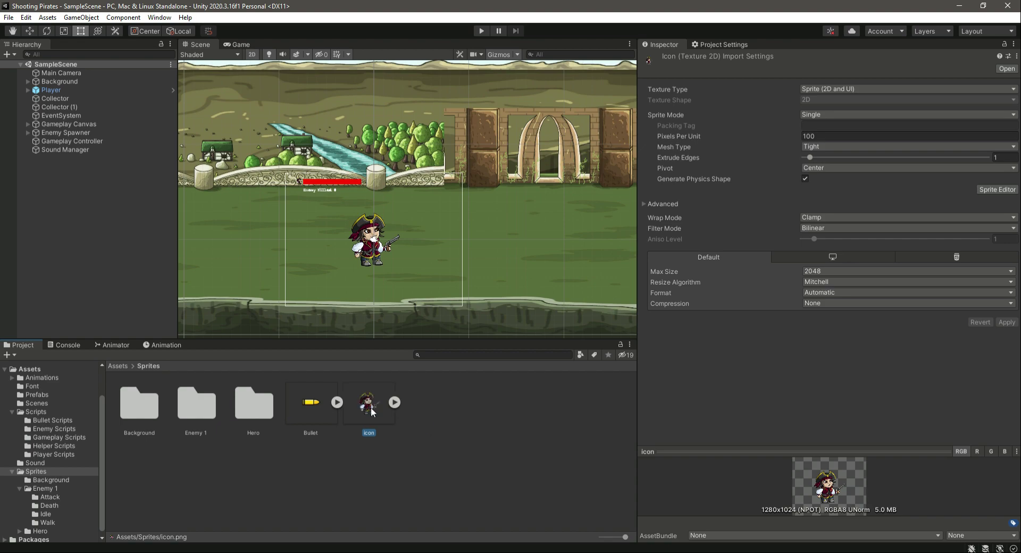
- Assign the pirate icon as Default Icon and expand Resolution and Presentation
left_click(722, 44)
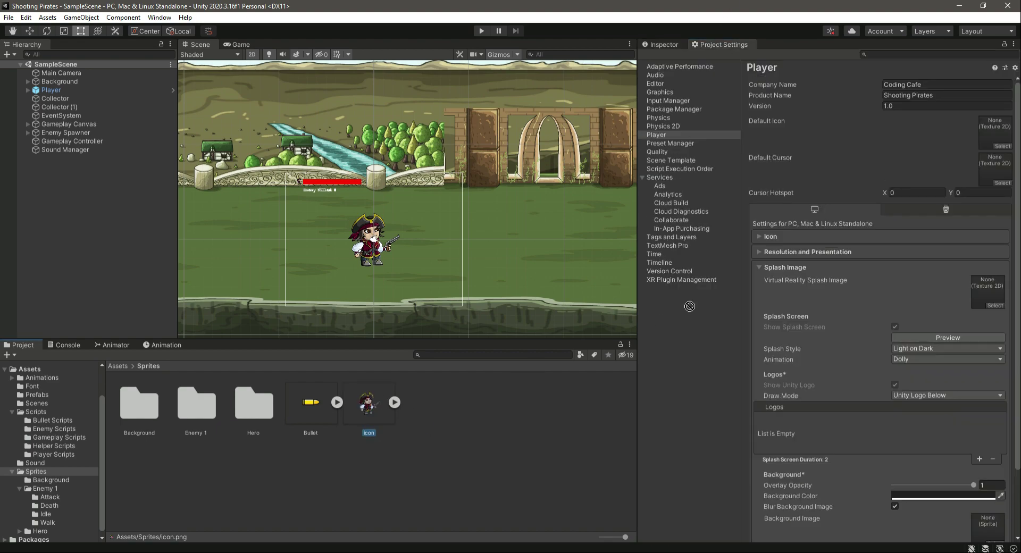
left_click(994, 130)
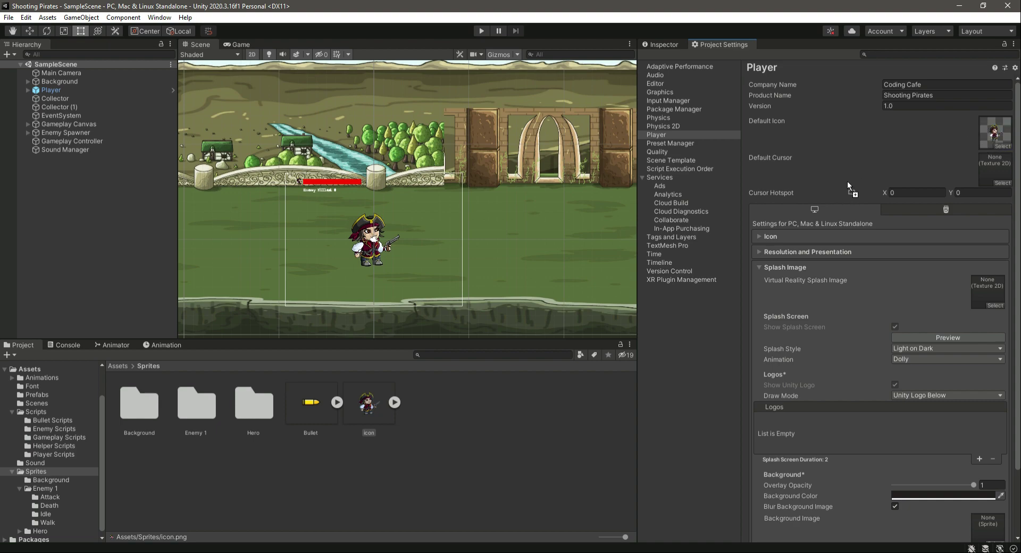
left_click(807, 252)
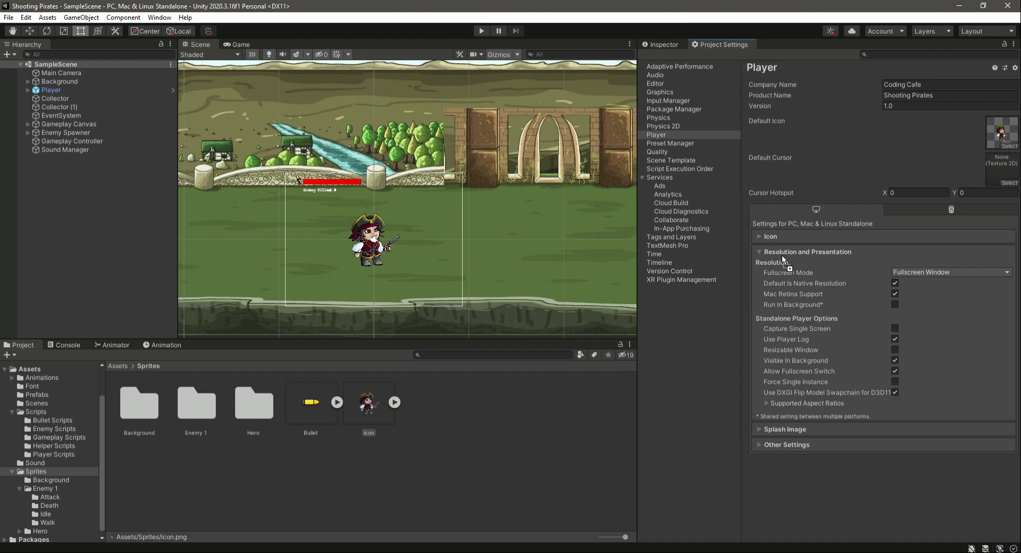
mouse_move(939, 277)
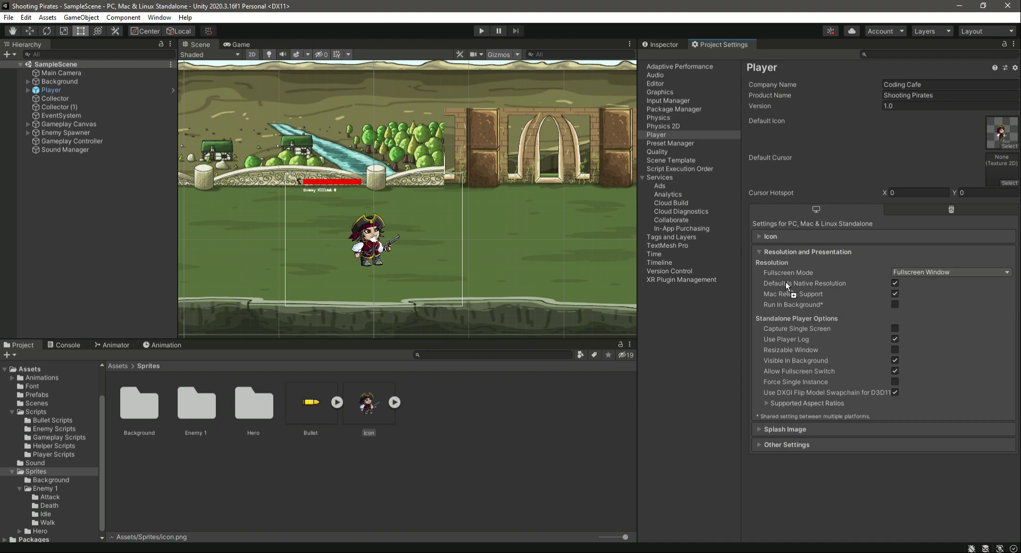
- Keep Fullscreen Window mode, allow a resizable window, then collapse Resolution and Presentation
left_click(947, 272)
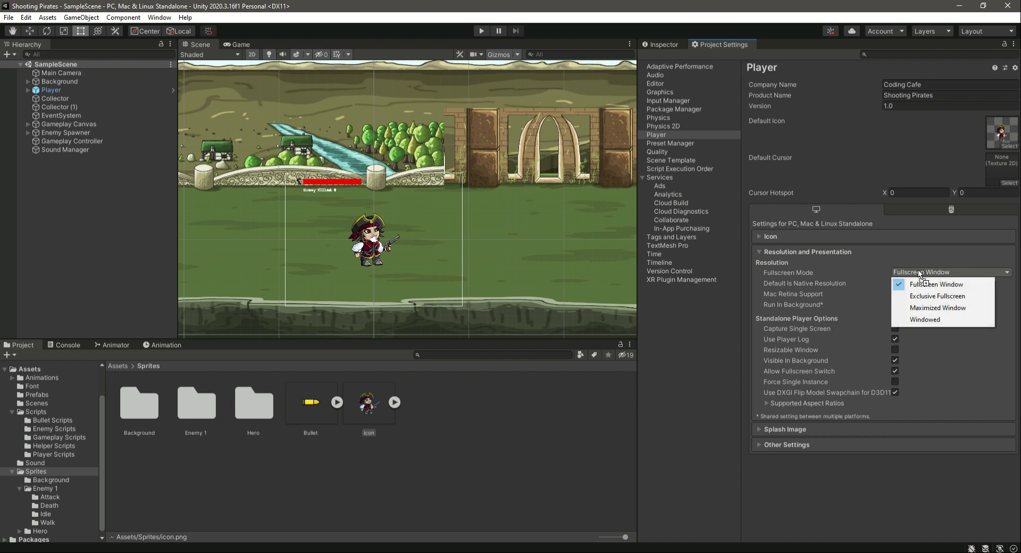
mouse_move(951, 284)
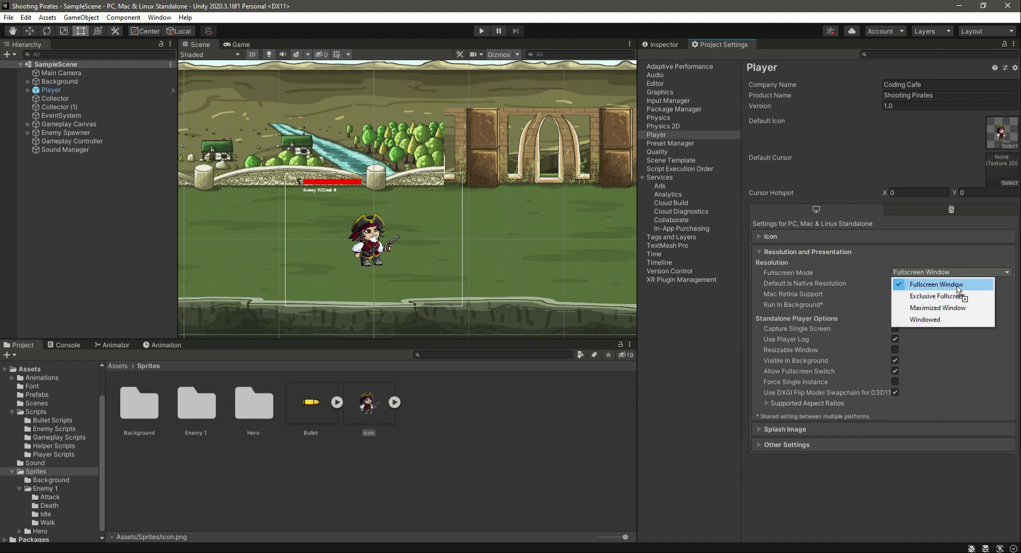
mouse_move(935, 296)
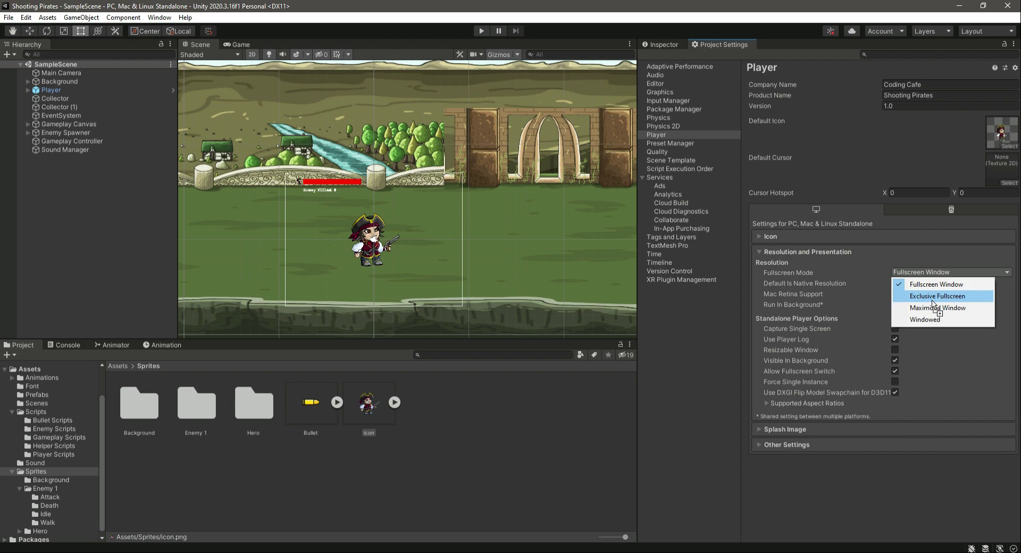
mouse_move(937, 356)
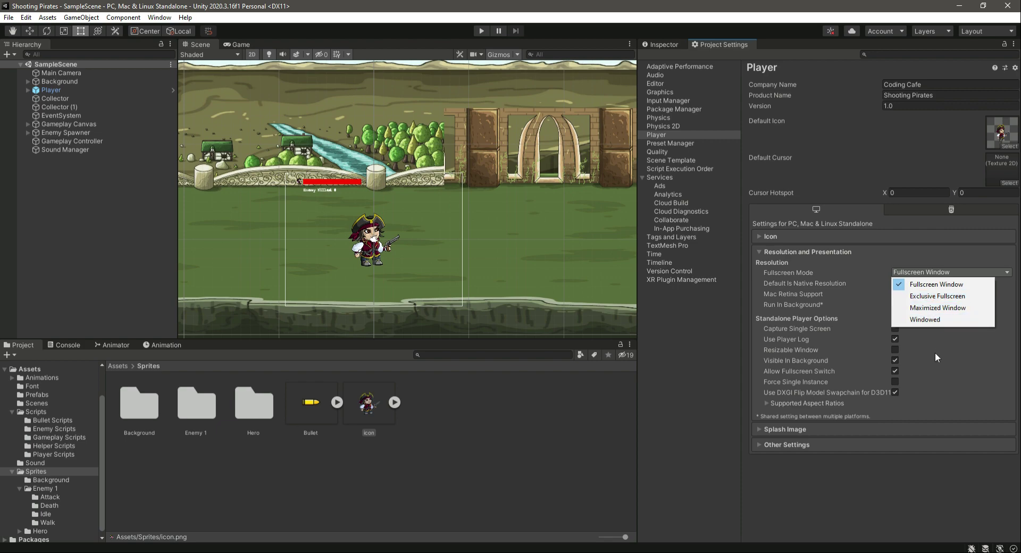
mouse_move(942, 380)
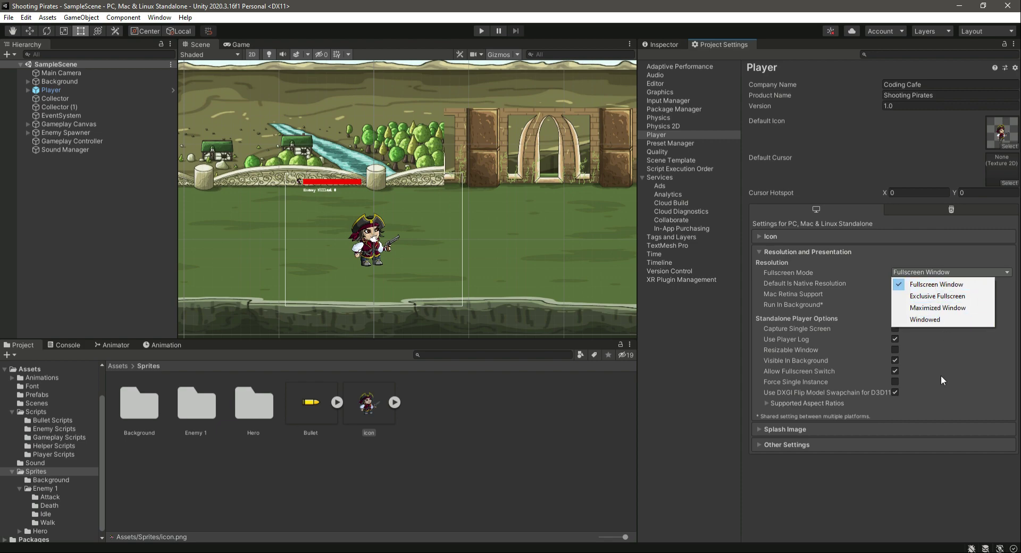
left_click(936, 284)
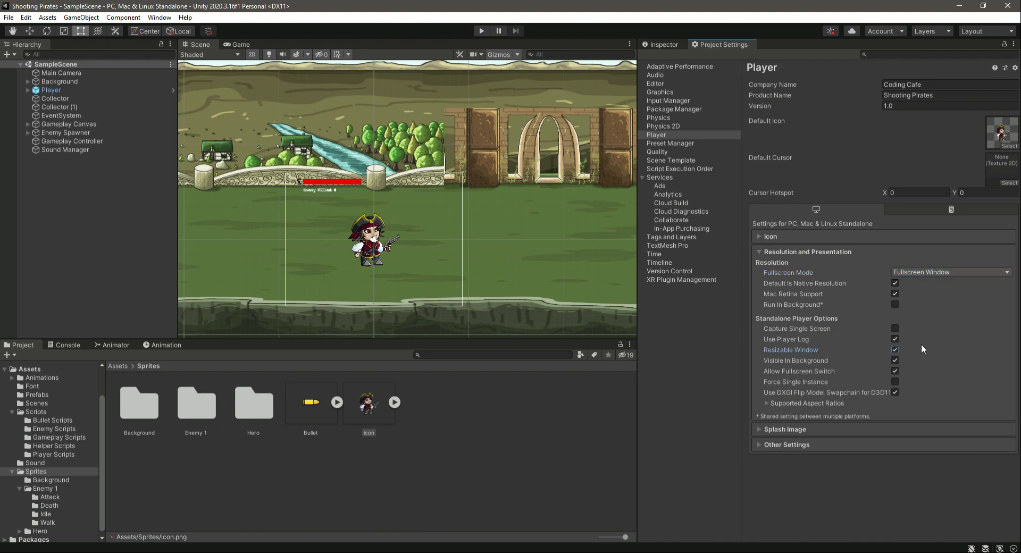
left_click(763, 403)
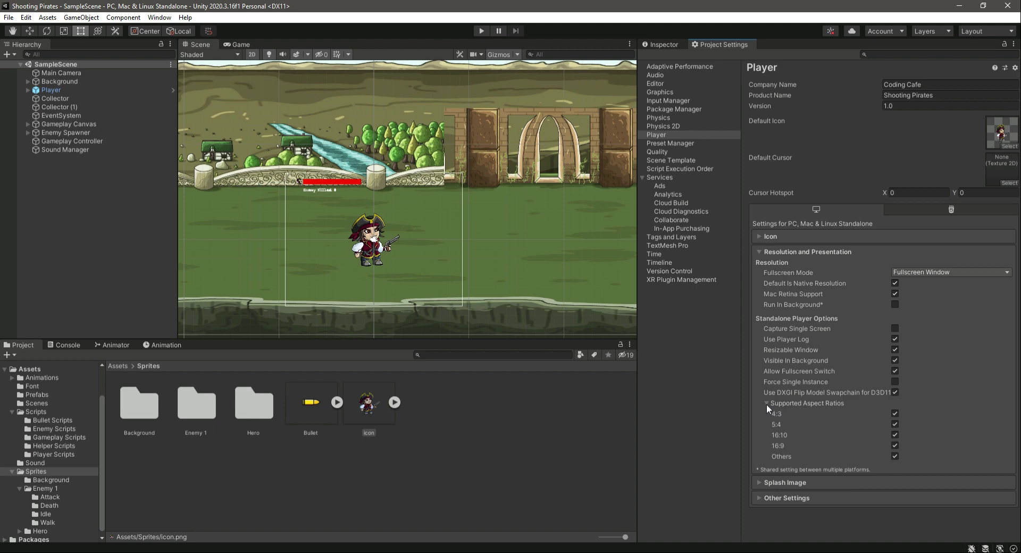
left_click(760, 403)
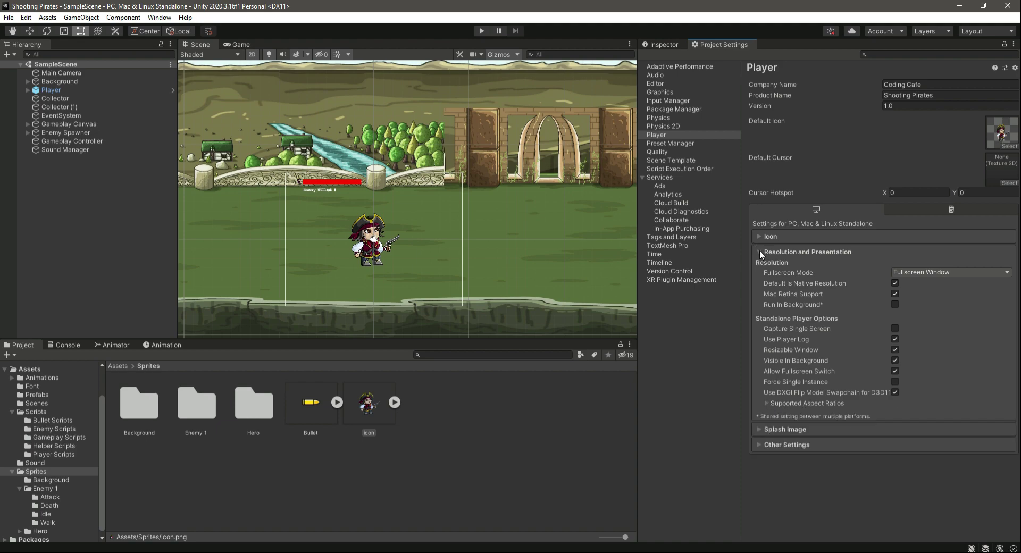
left_click(759, 235)
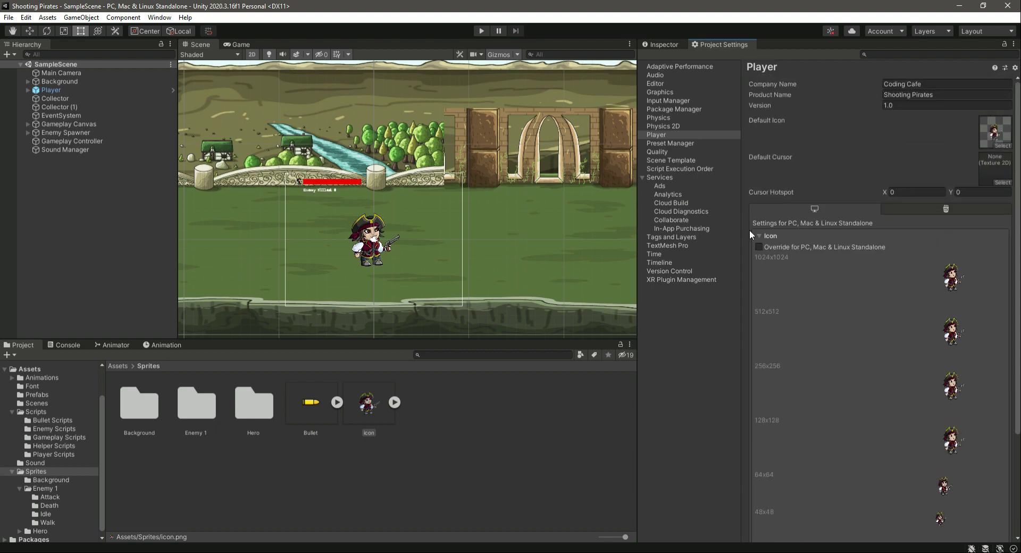
- Collapse Icon, expand Splash Image, and choose Dark on Light as the Splash Style
left_click(759, 236)
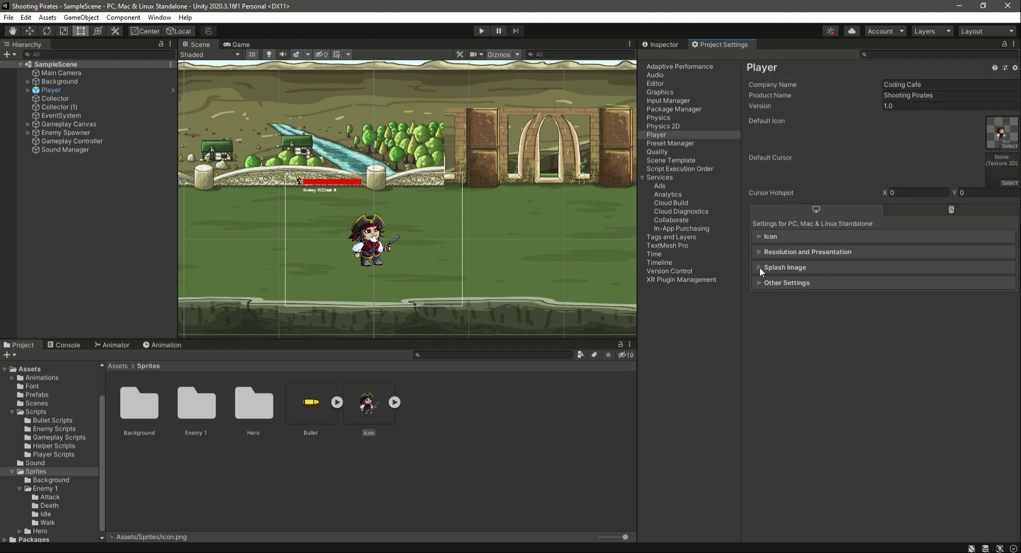
left_click(784, 267)
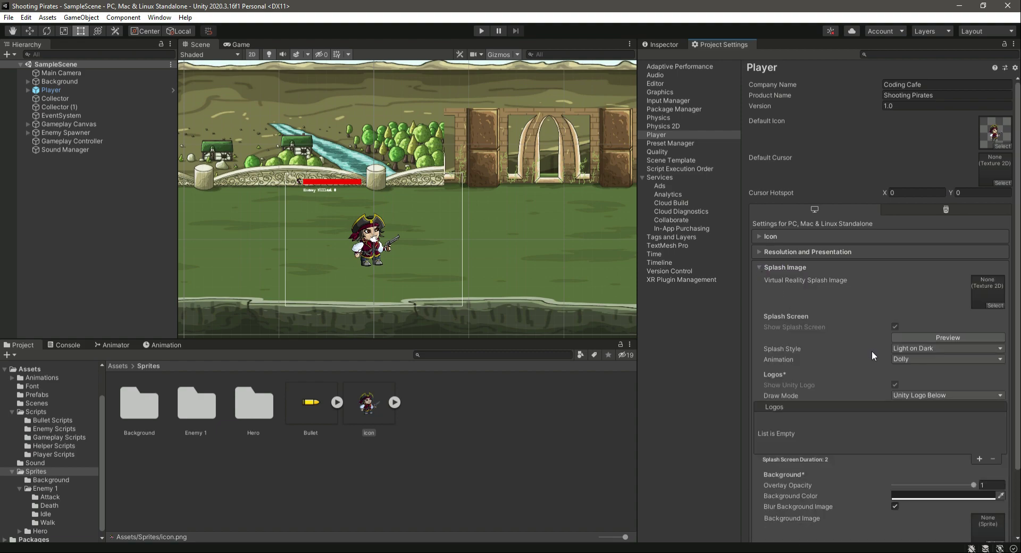
scroll("down", 3)
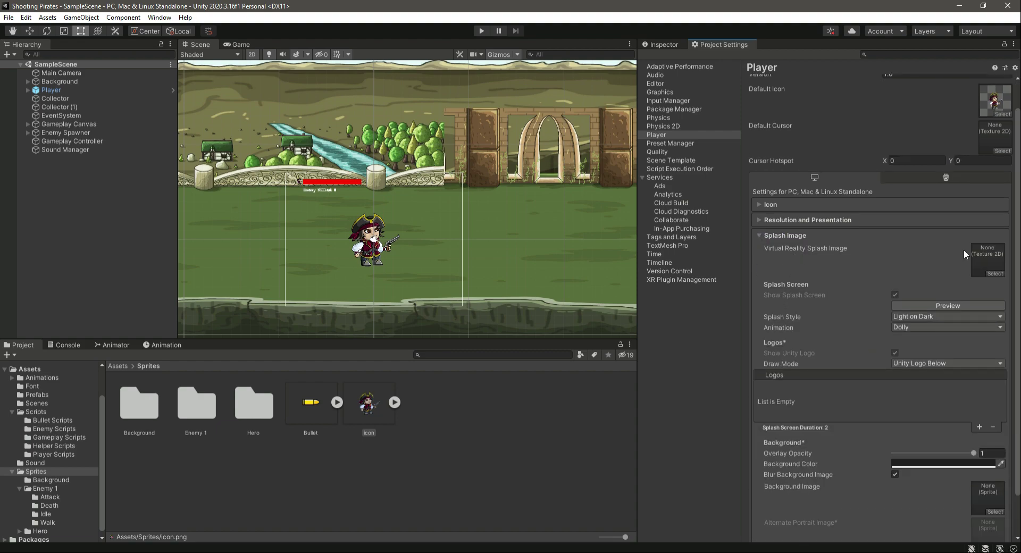
mouse_move(945, 284)
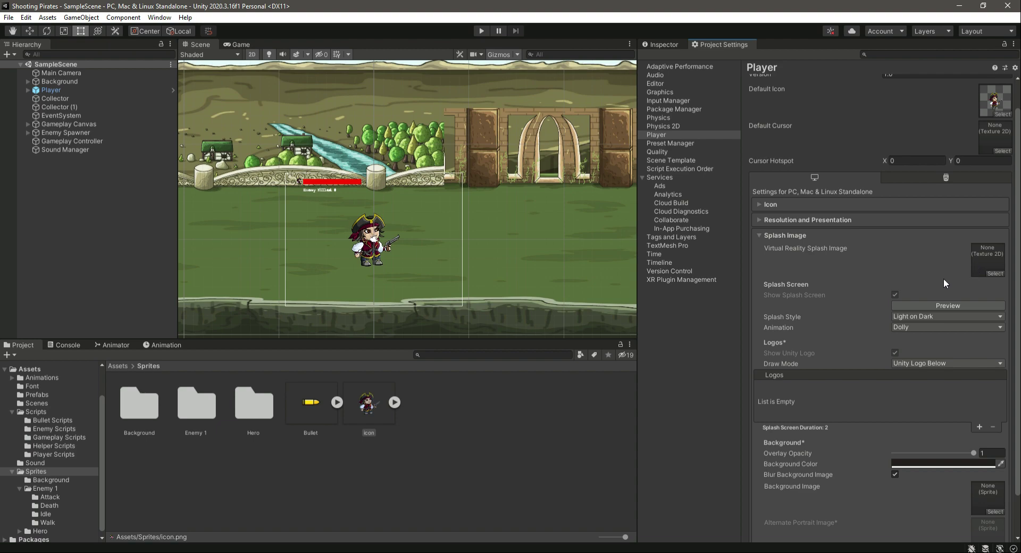
left_click(945, 316)
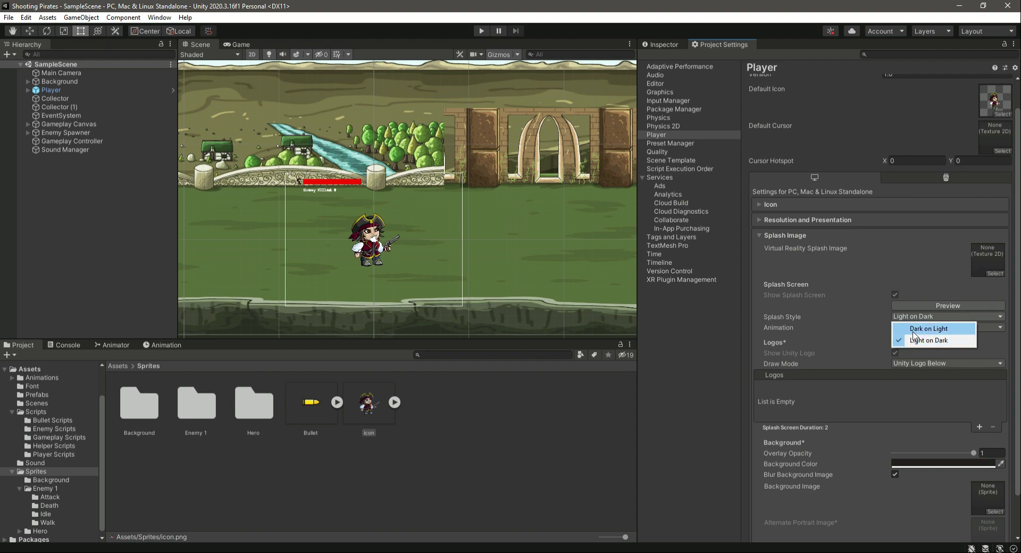
left_click(926, 328)
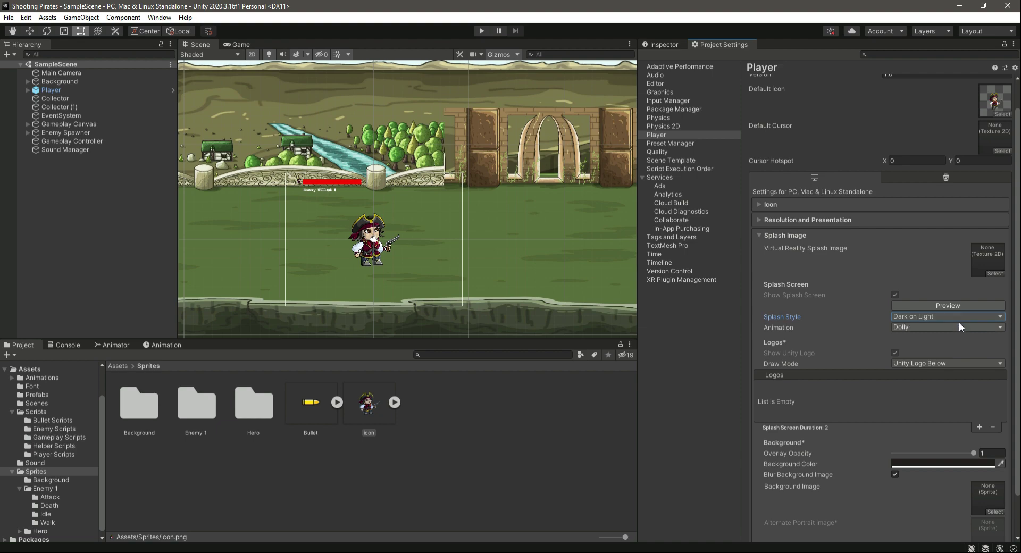
mouse_move(896, 382)
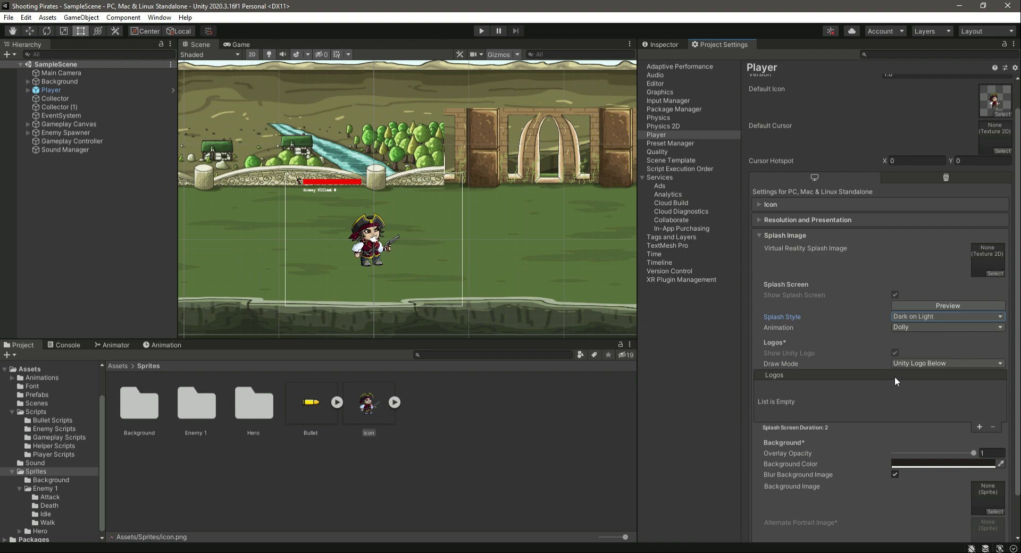
scroll("down", 3)
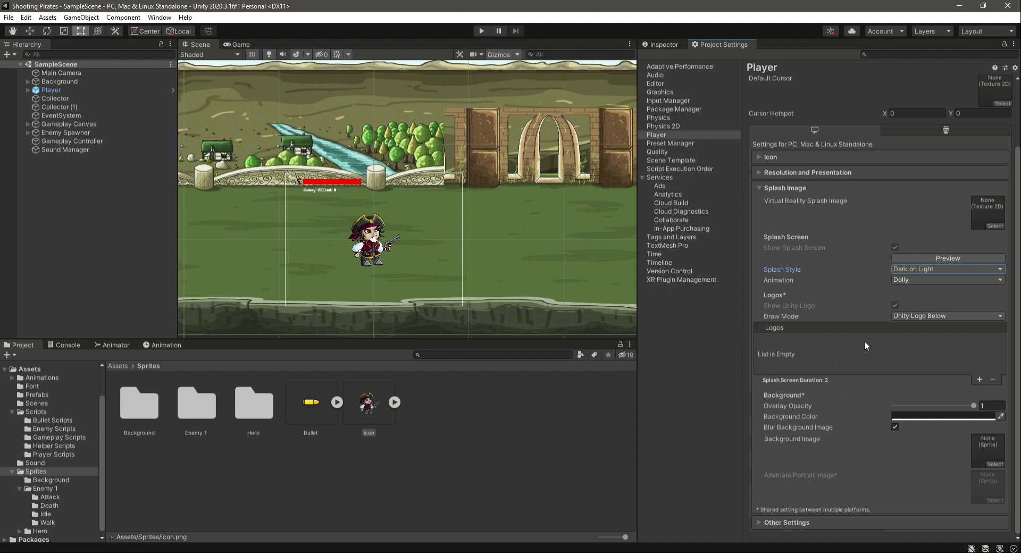
mouse_move(830, 383)
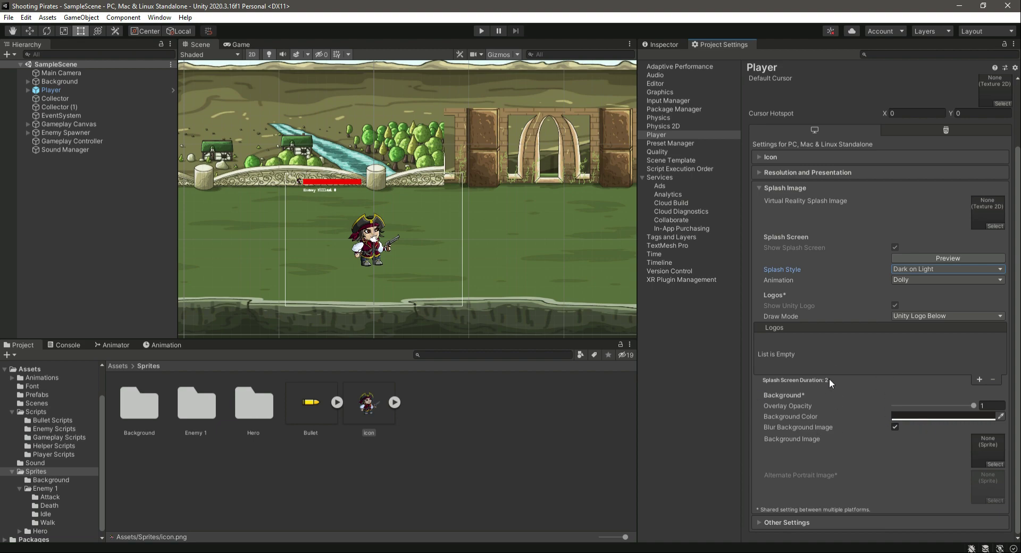
scroll("up", 3)
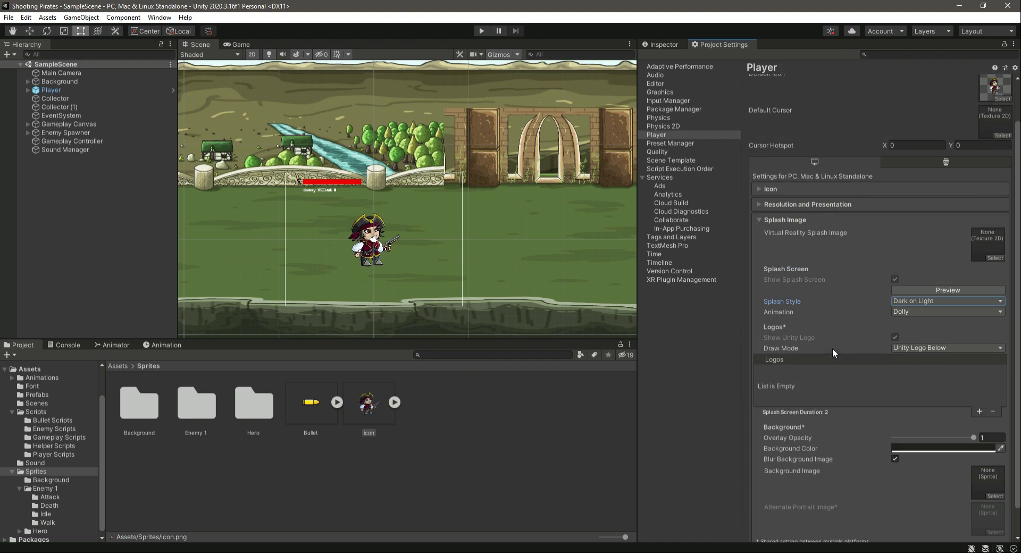
scroll("down", 3)
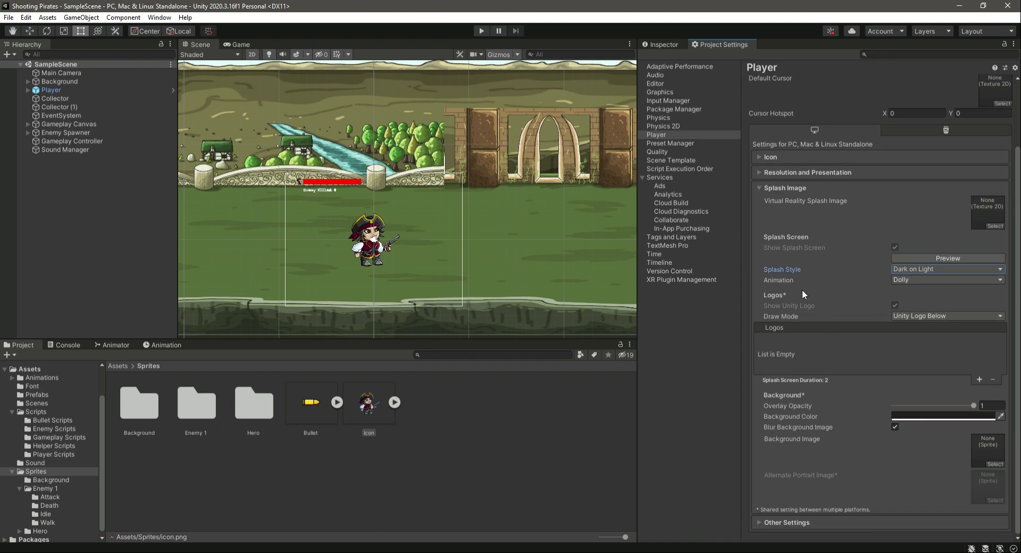
mouse_move(877, 336)
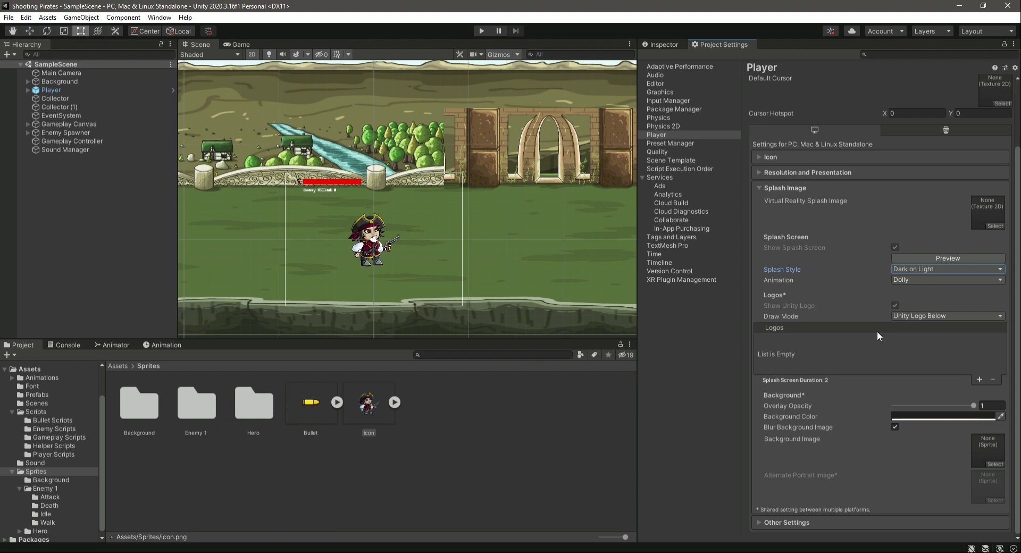
left_click(947, 258)
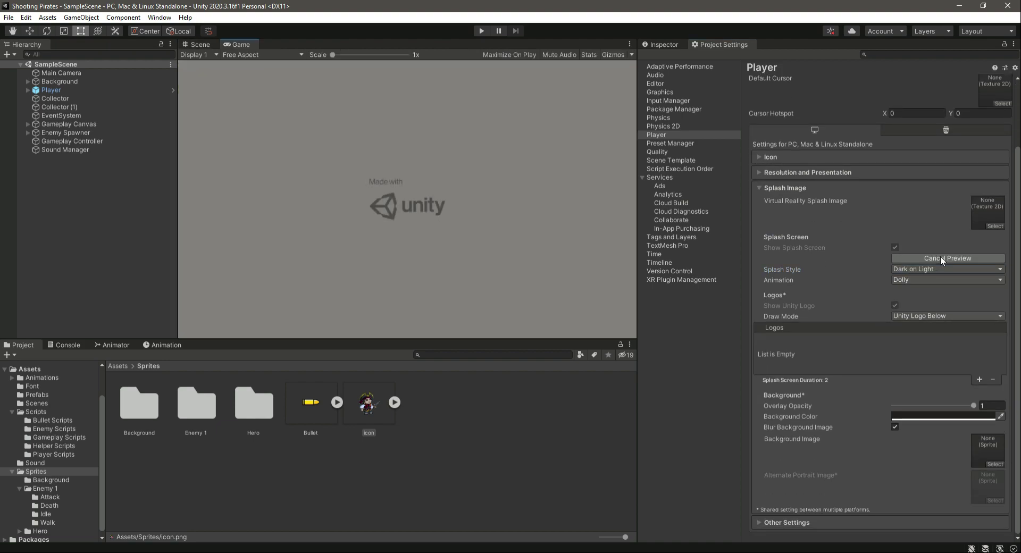
left_click(948, 258)
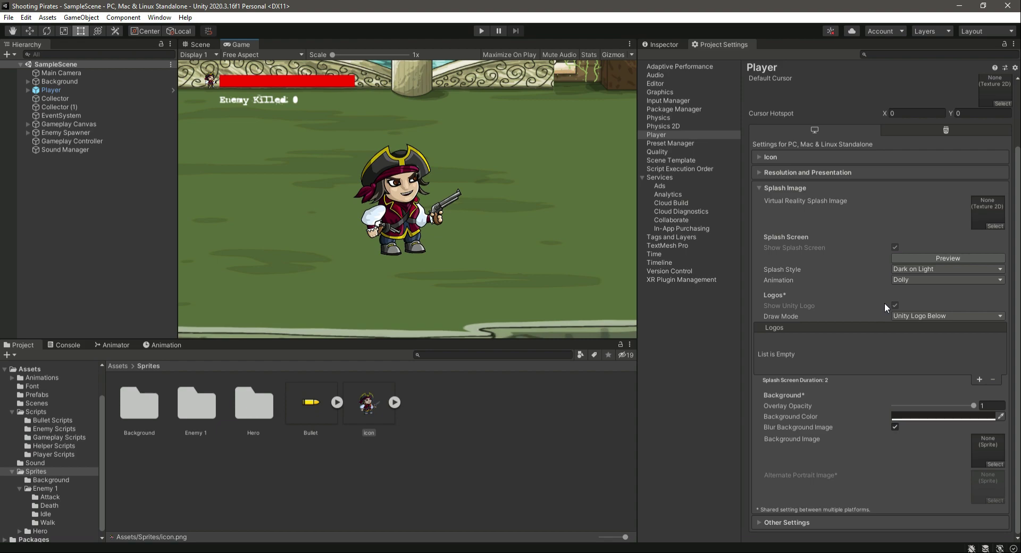
left_click(197, 44)
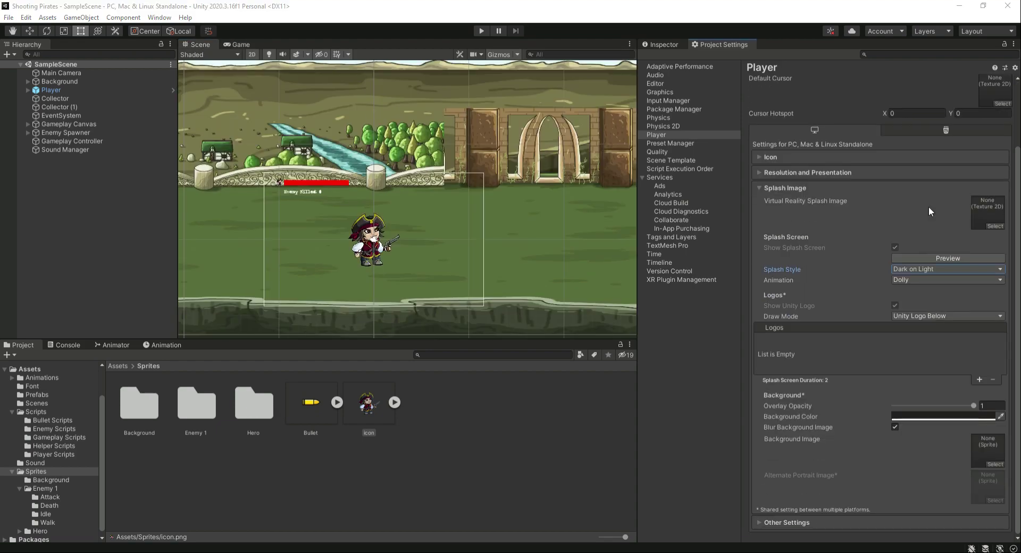
- Open Build Settings, confirm Windows target with x86_64 architecture, and start the build
left_click(368, 402)
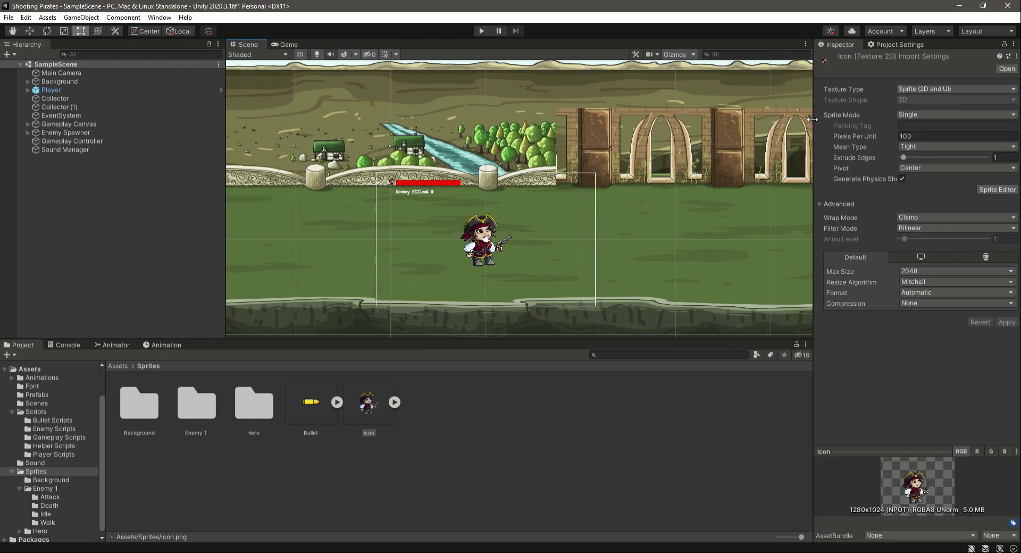
left_click(9, 17)
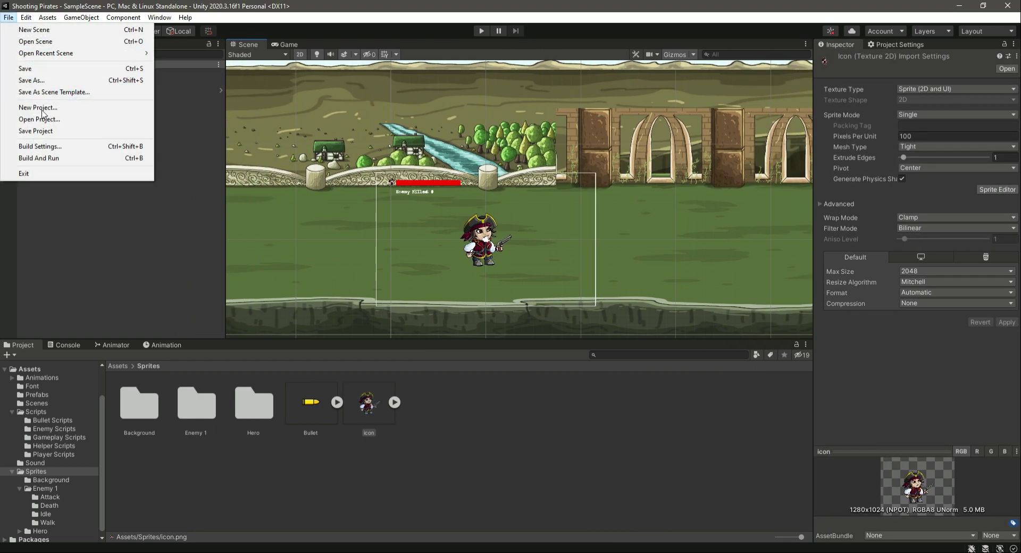
left_click(39, 146)
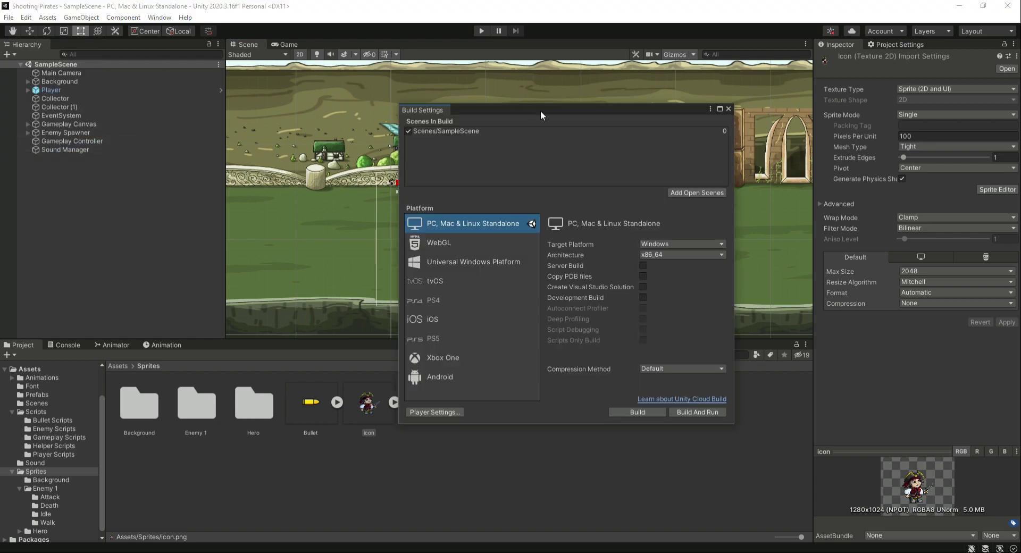
left_click(699, 246)
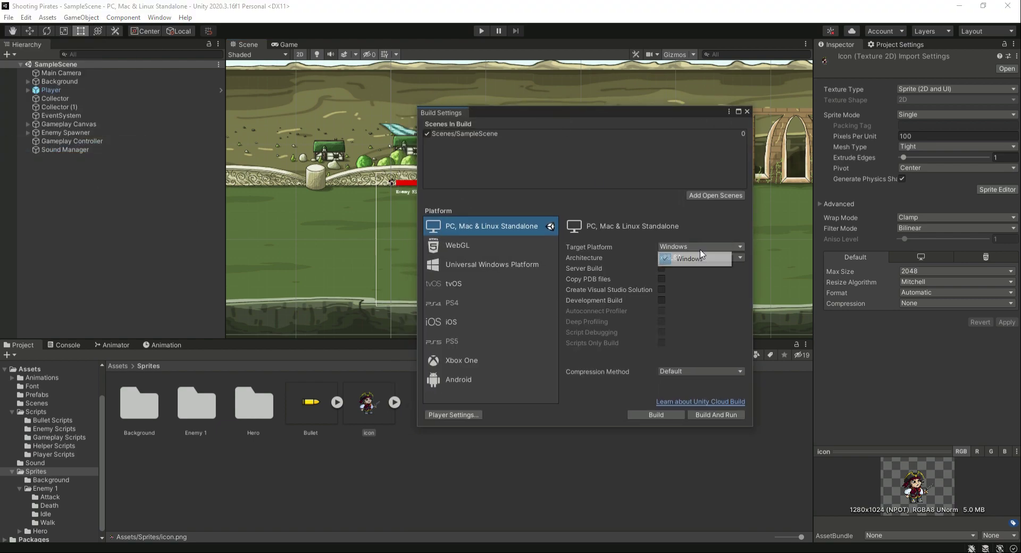
left_click(693, 258)
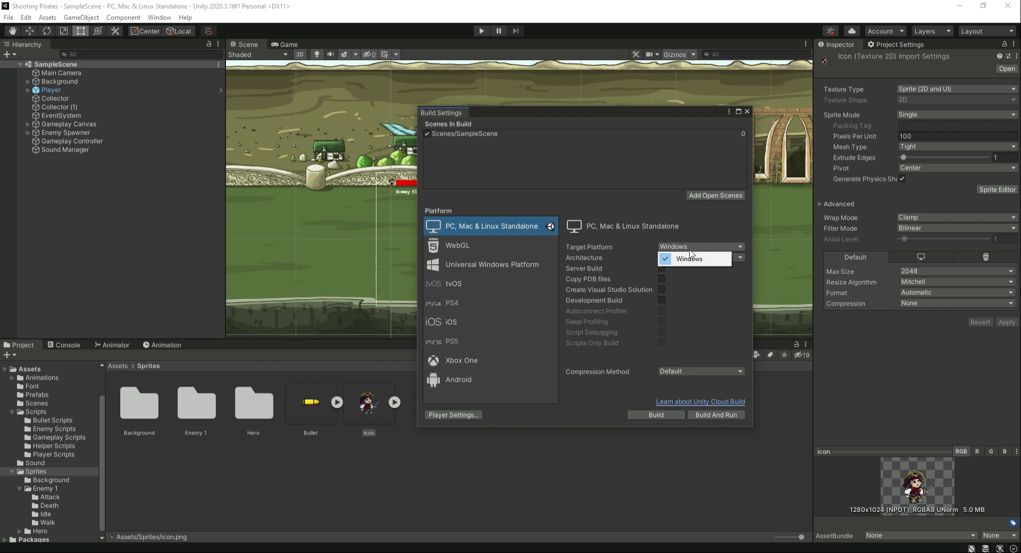
left_click(700, 257)
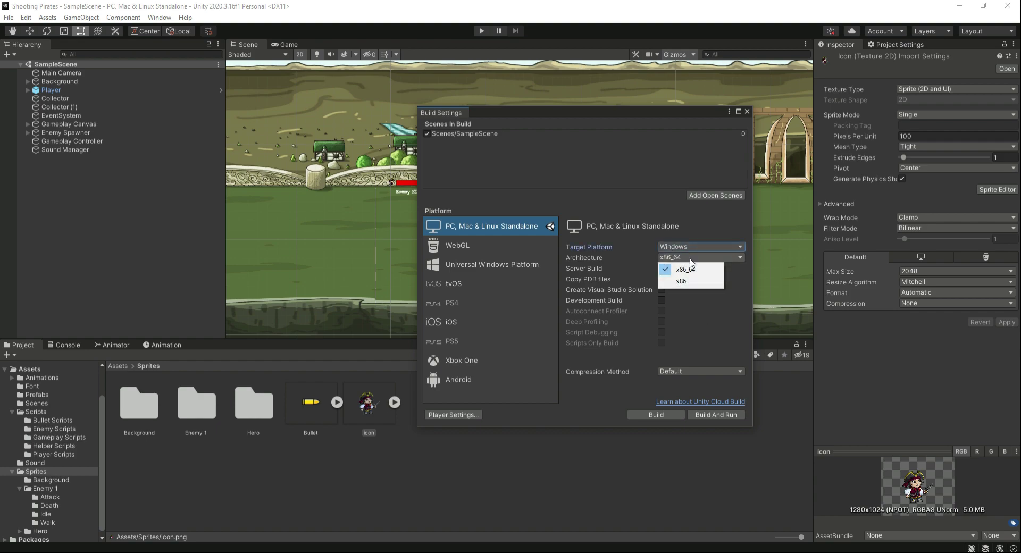
mouse_move(702, 315)
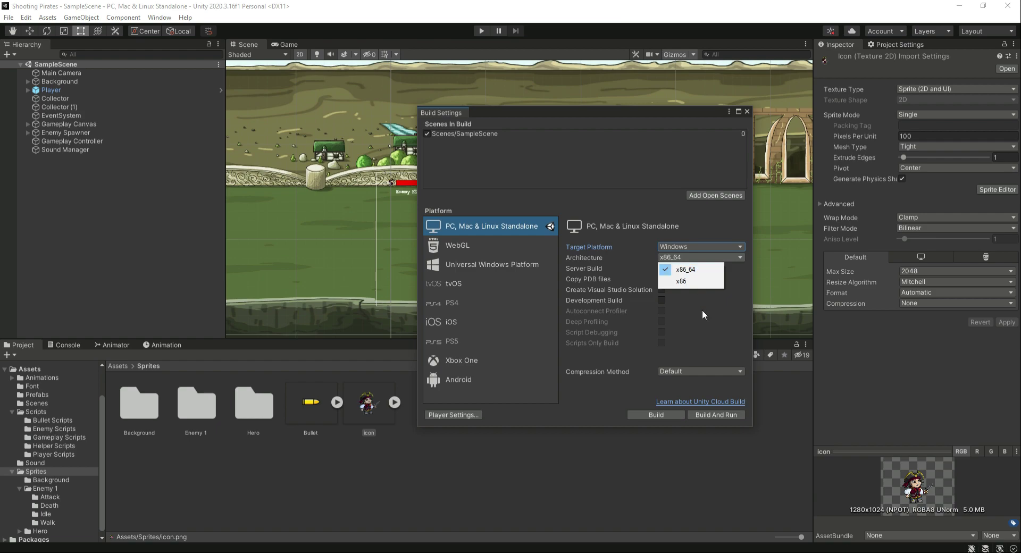
left_click(685, 269)
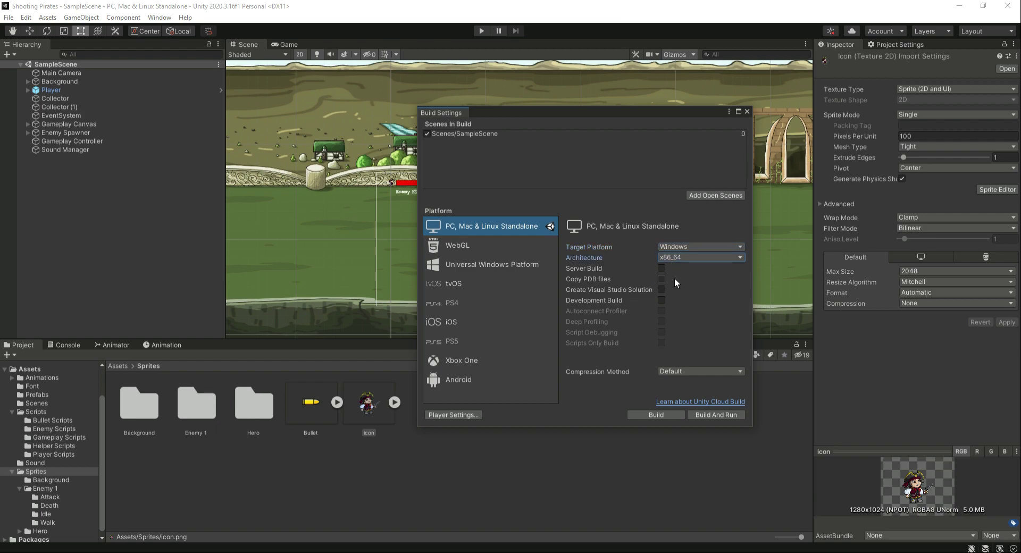
mouse_move(694, 319)
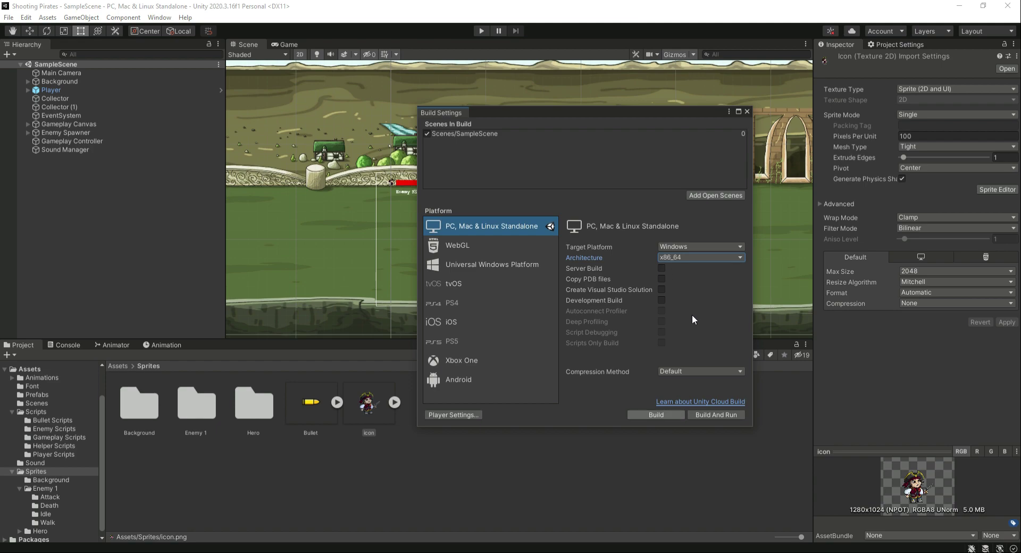
left_click(654, 415)
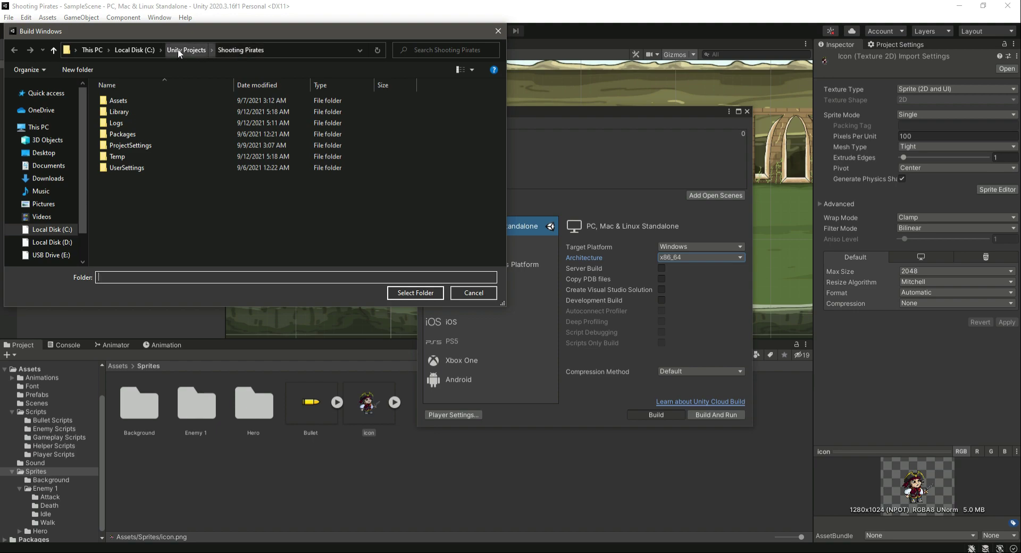
mouse_move(266, 55)
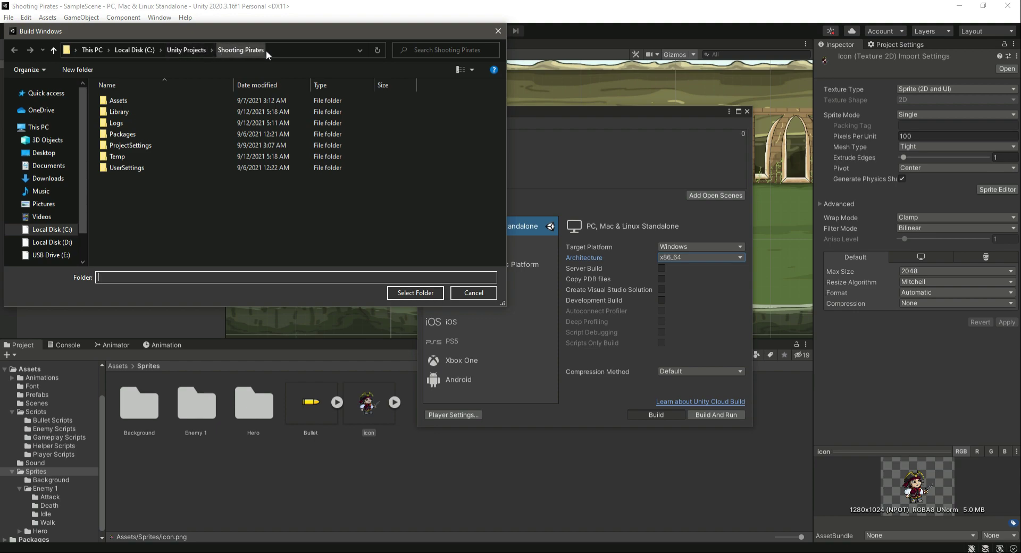
- In the folder picker, open Build and create a folder named 'Pirates Game Test'
right_click(228, 195)
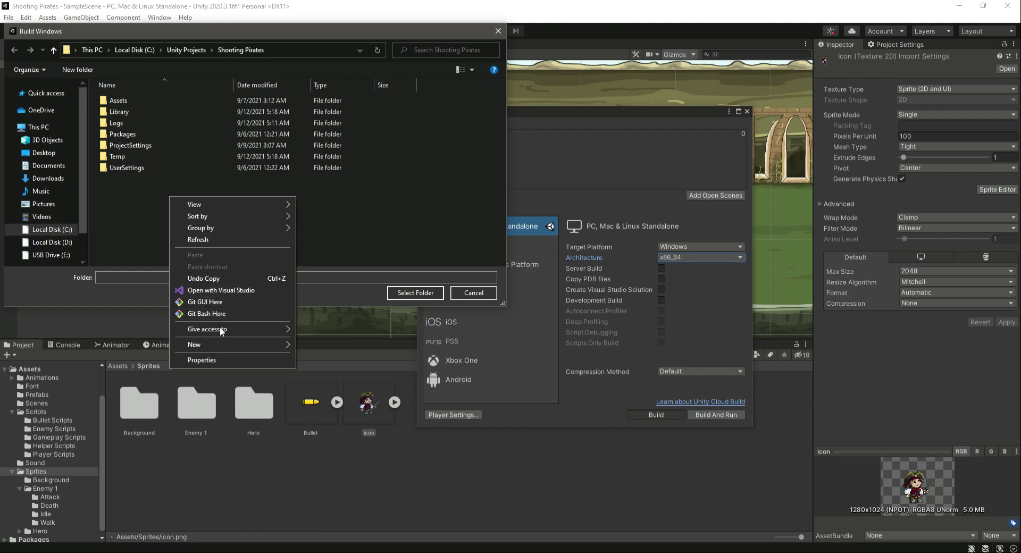
left_click(193, 344)
type("Build")
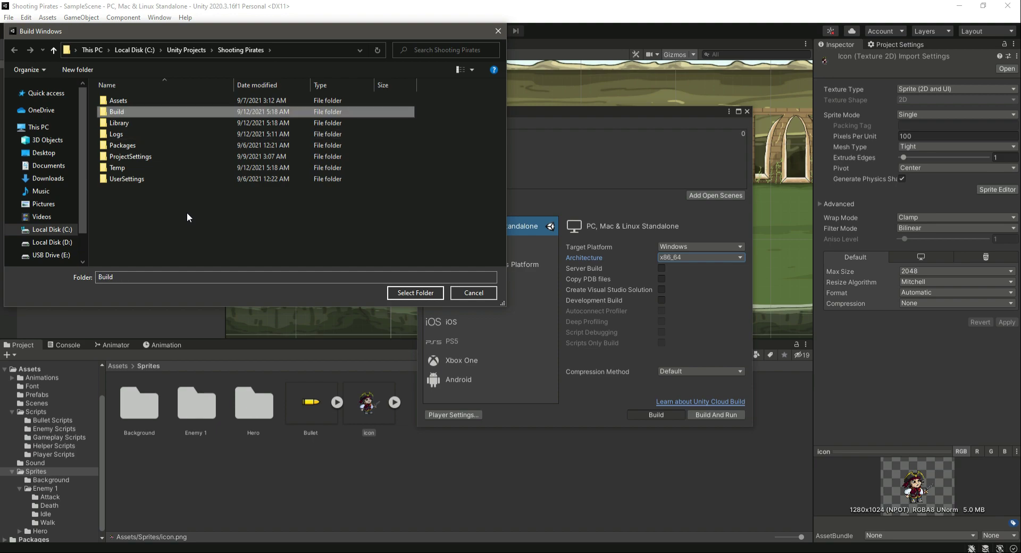
double_click(116, 111)
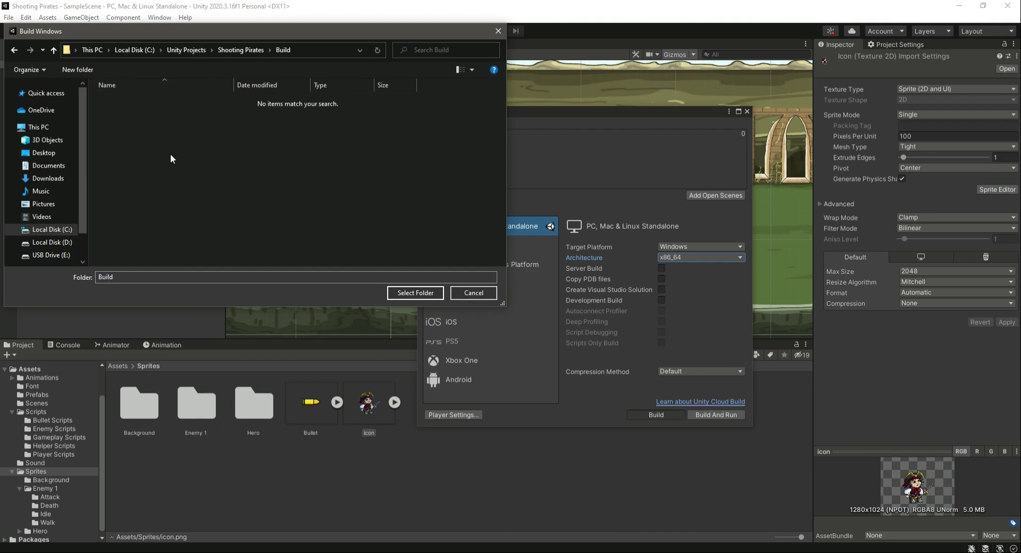
right_click(171, 159)
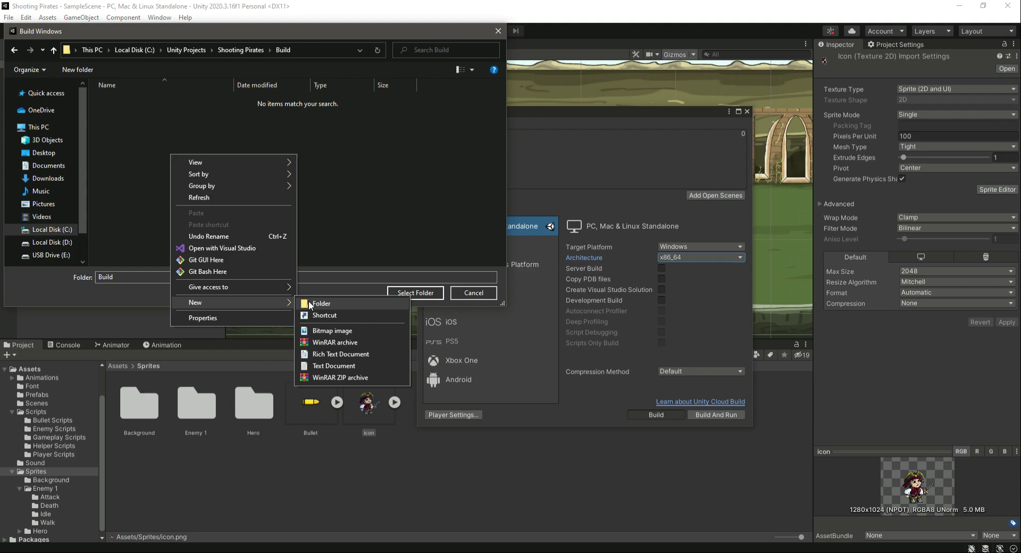
left_click(320, 303)
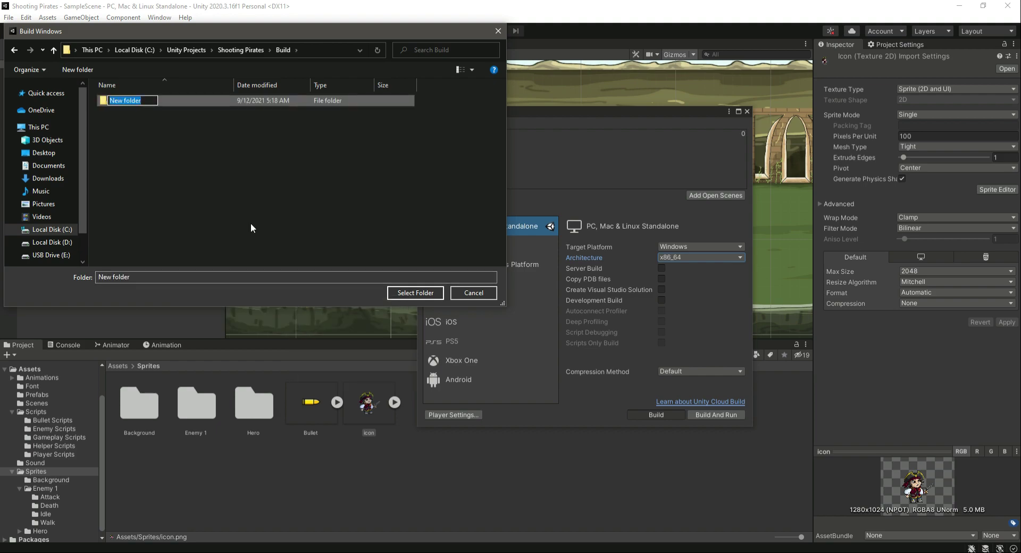
type("Pirates G")
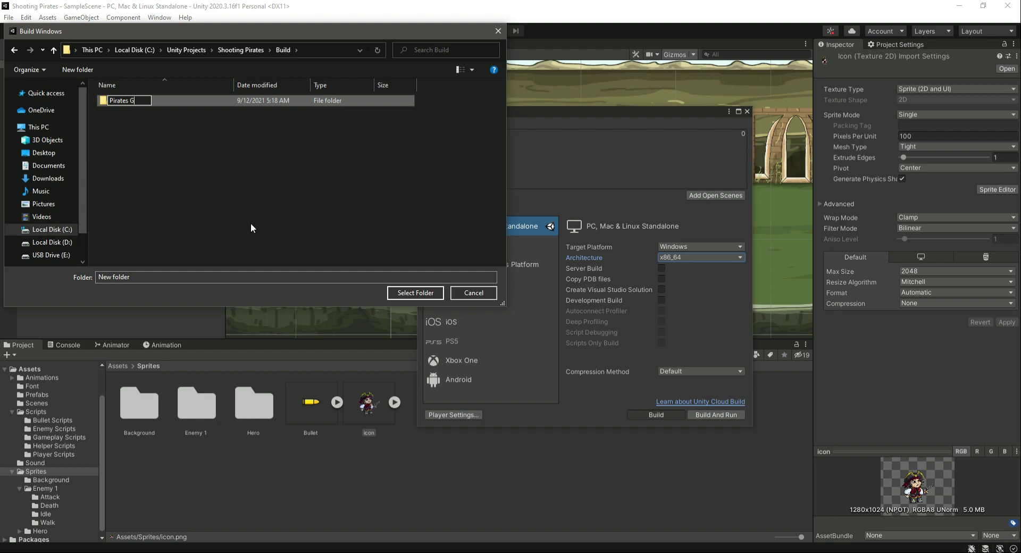
type("ame")
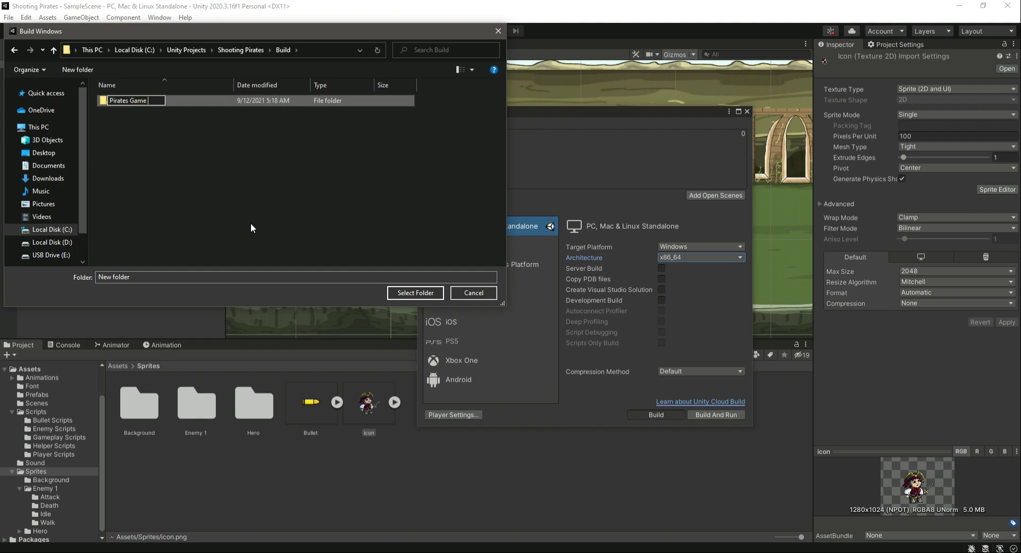
type("Test")
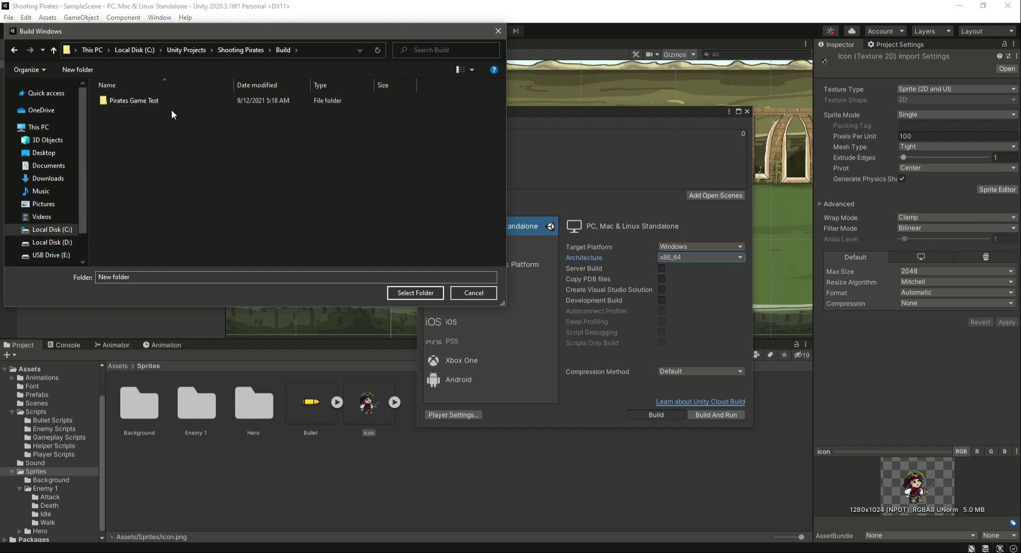
- Inside Pirates Game Test, create a new subfolder named 'x86'
double_click(134, 101)
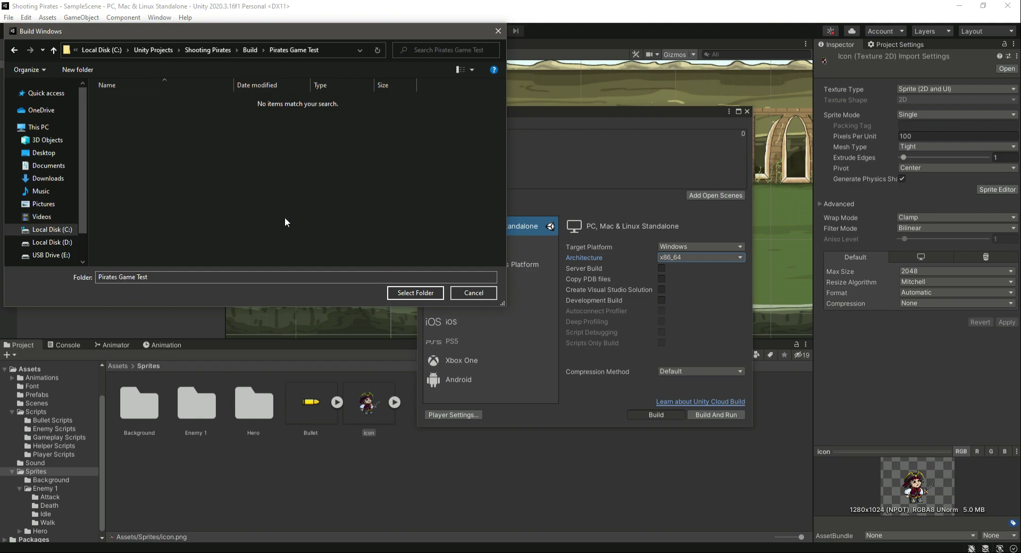
right_click(285, 221)
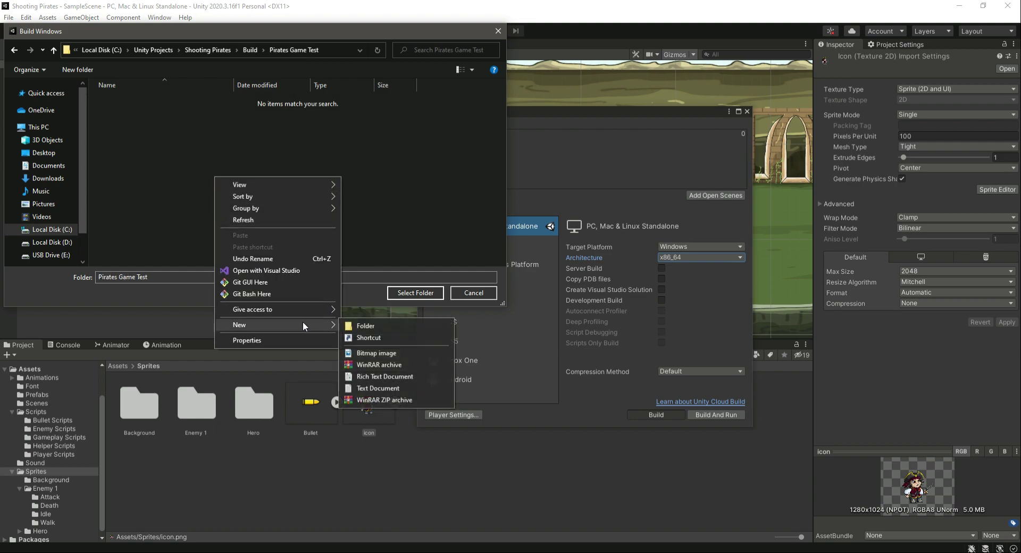
left_click(365, 326)
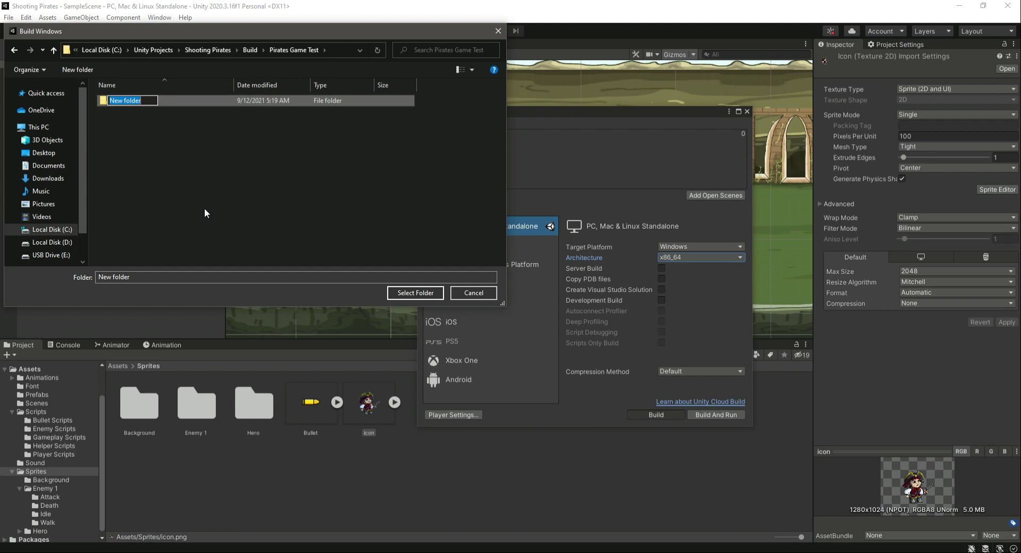
type("x")
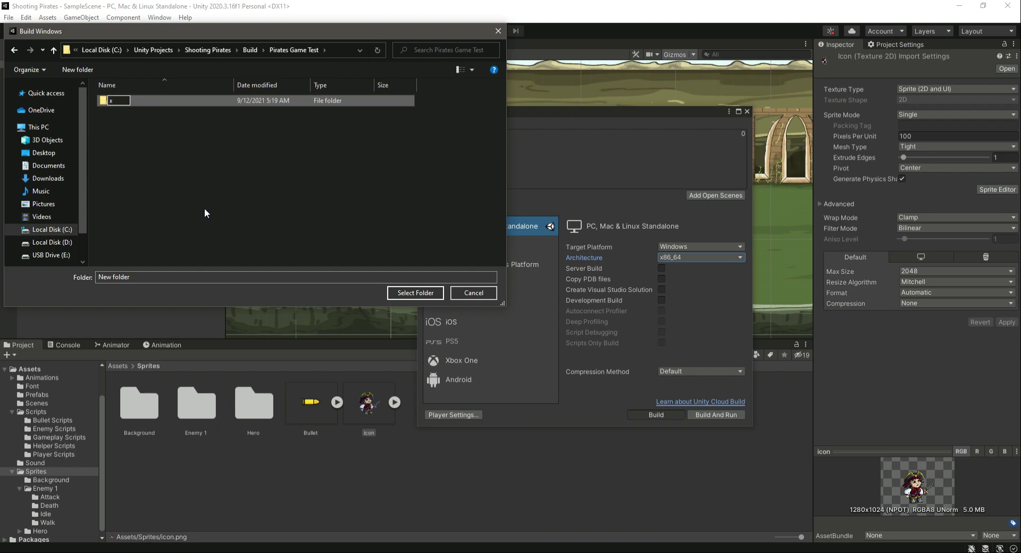
type("86")
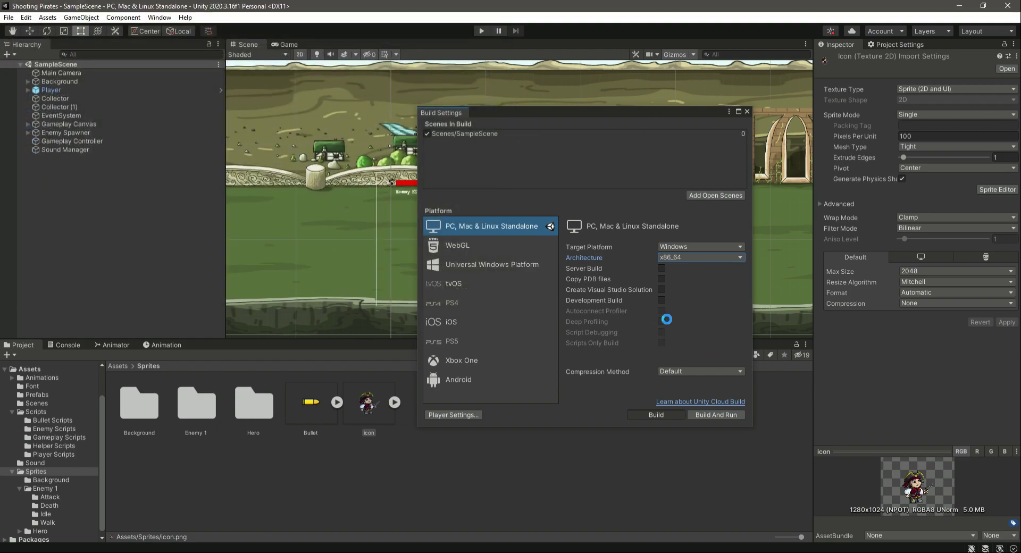
- Start the Windows standalone build of Shooting Pirates from Build Settings
left_click(656, 415)
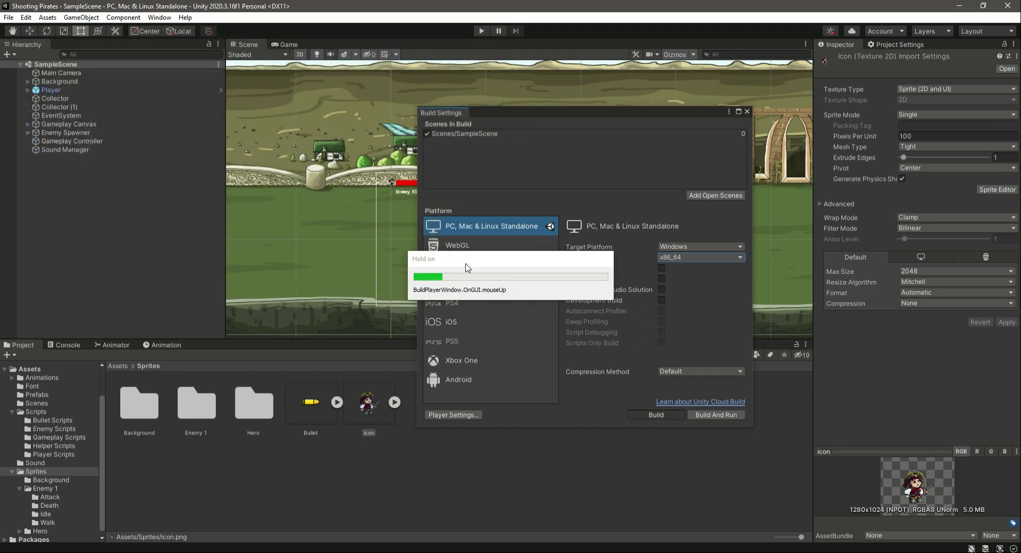
mouse_move(517, 286)
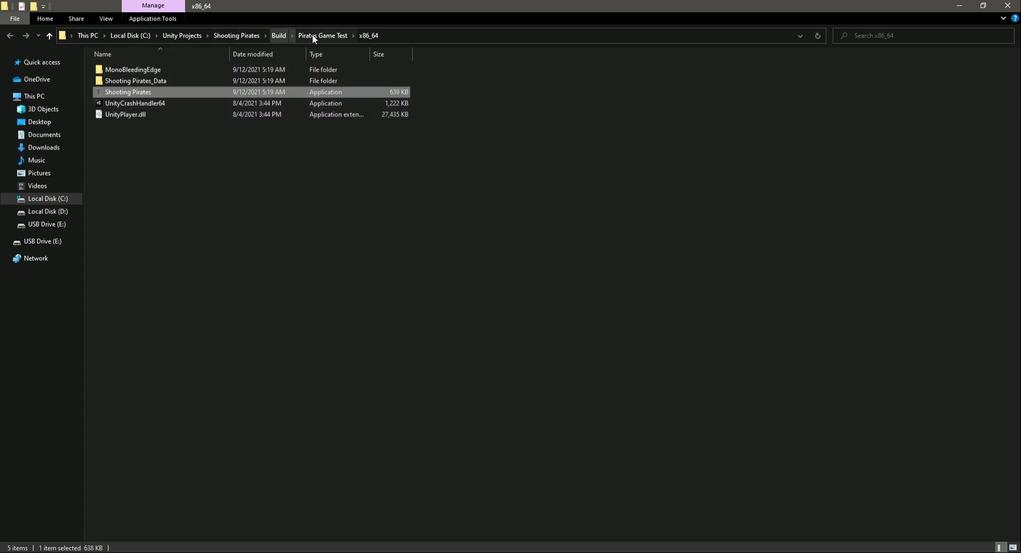
mouse_move(236, 35)
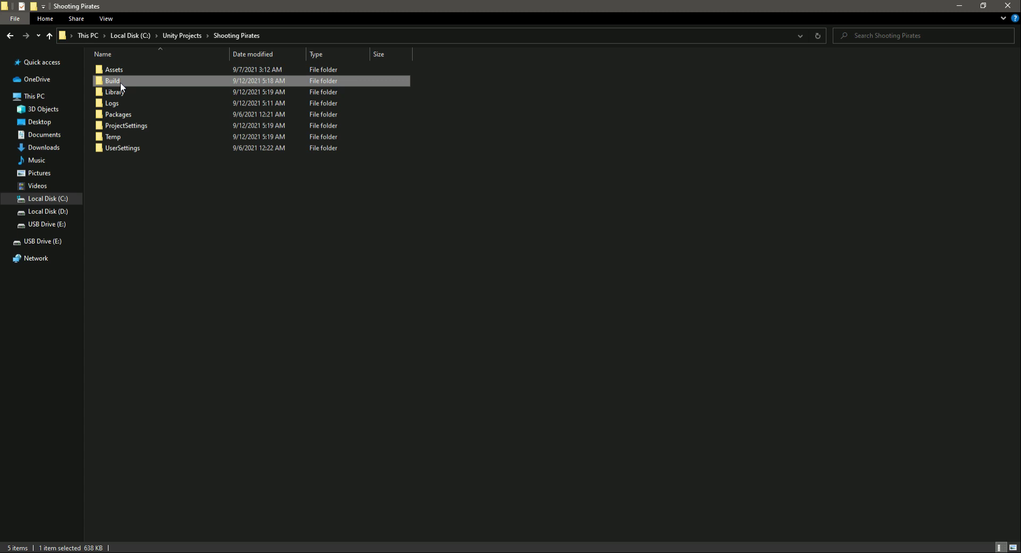
- Open the Build folder and its x86_64 output folder in File Explorer
double_click(112, 80)
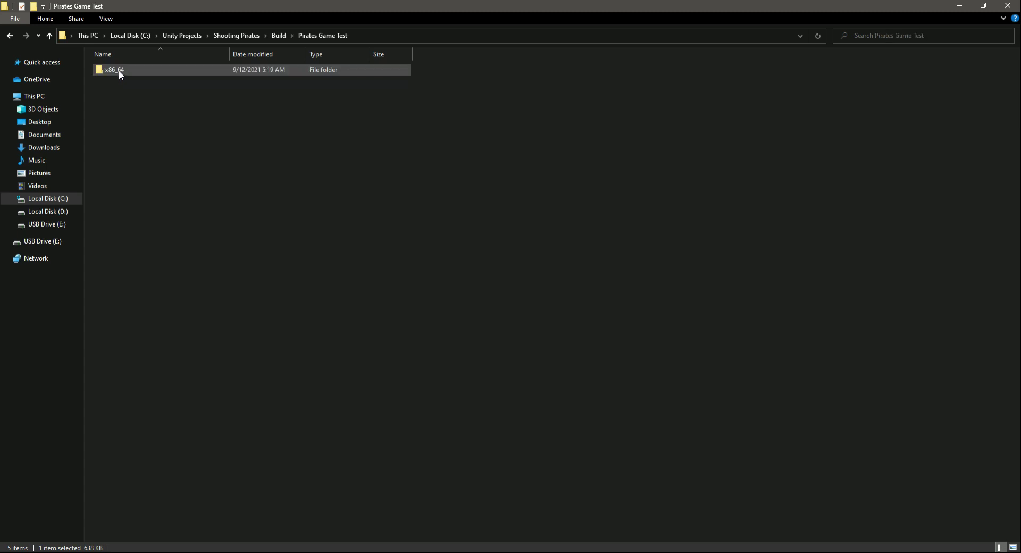
double_click(114, 70)
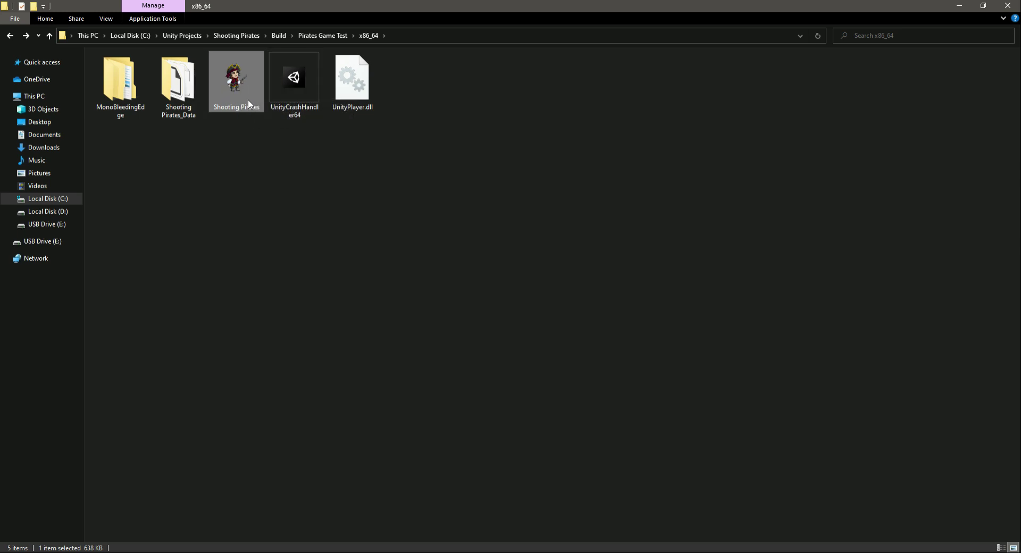
mouse_move(261, 229)
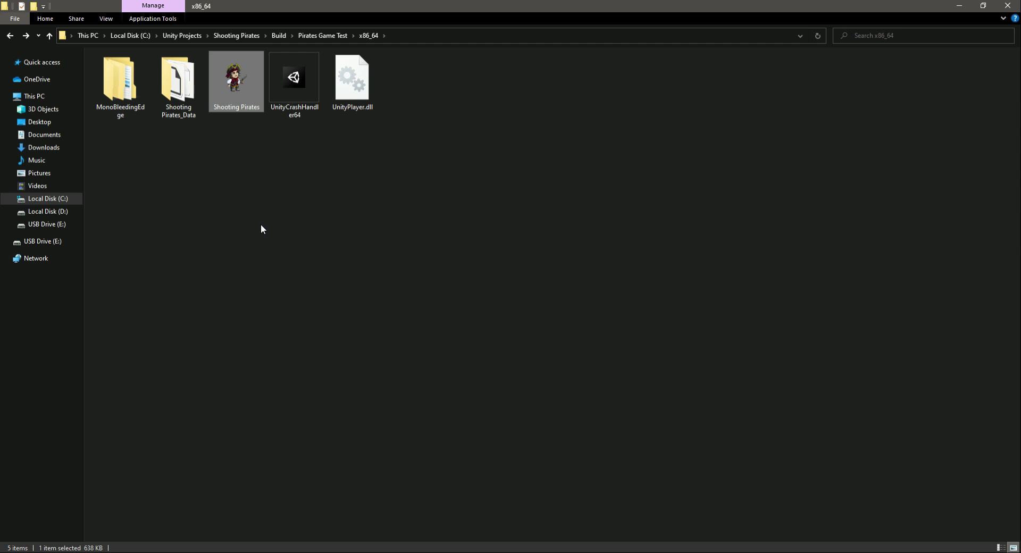
mouse_move(387, 351)
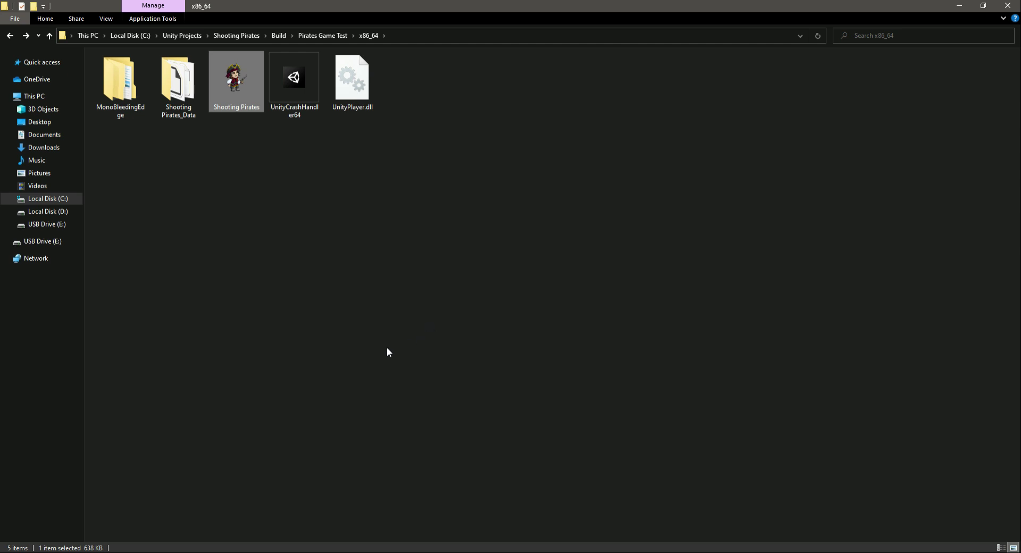
mouse_move(308, 121)
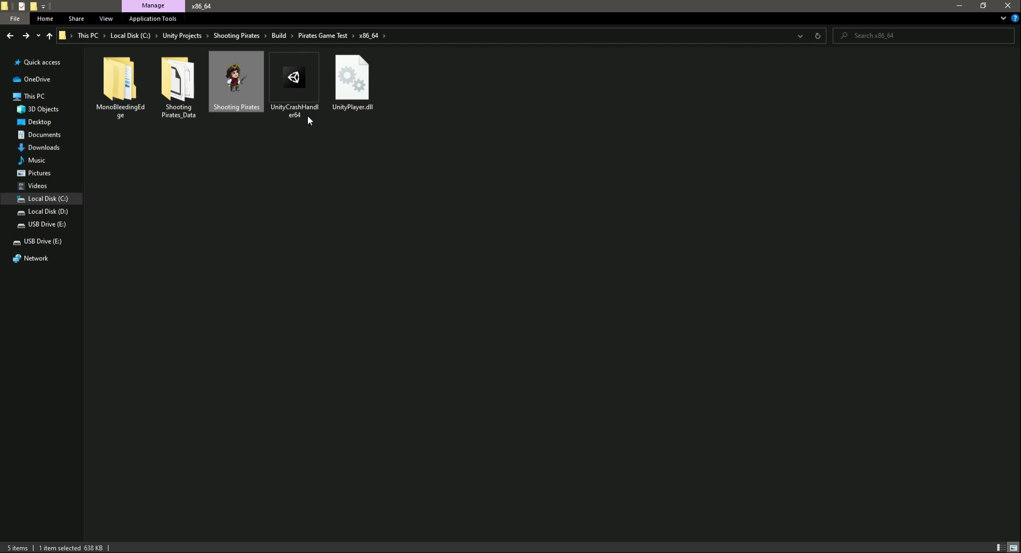
mouse_move(410, 199)
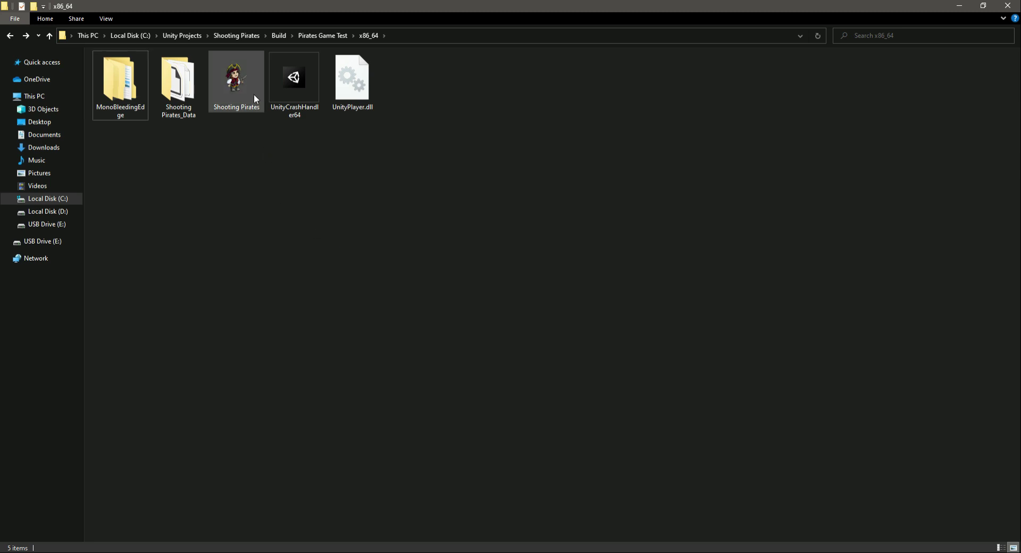
- Run Shooting Pirates.exe from the x86_64 folder to launch the game
left_click(235, 79)
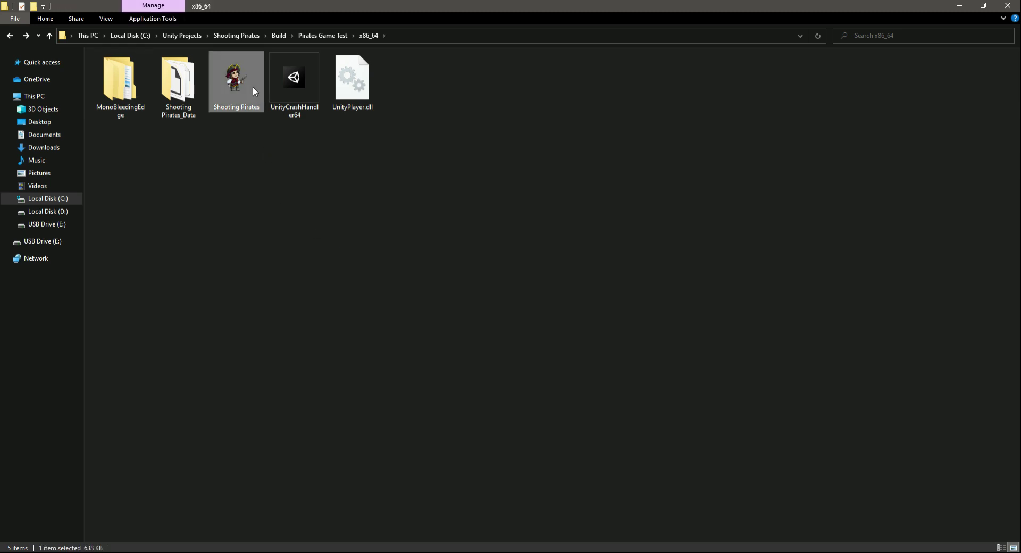
mouse_move(234, 90)
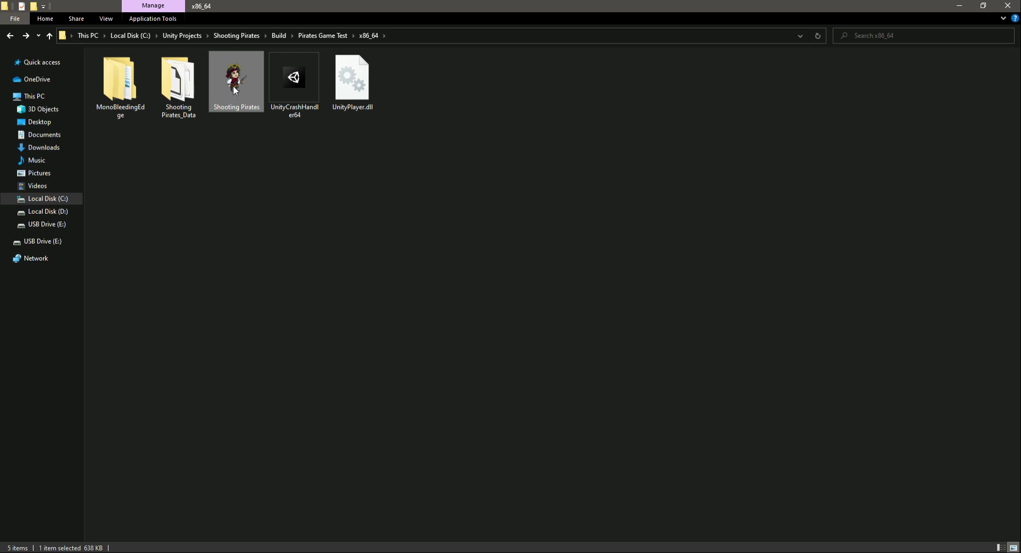
double_click(235, 78)
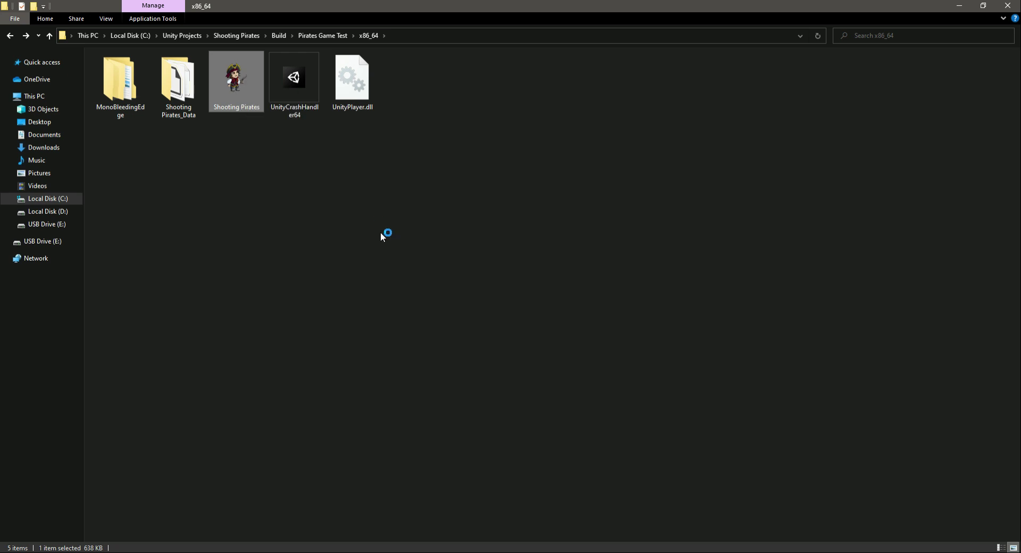
mouse_move(576, 295)
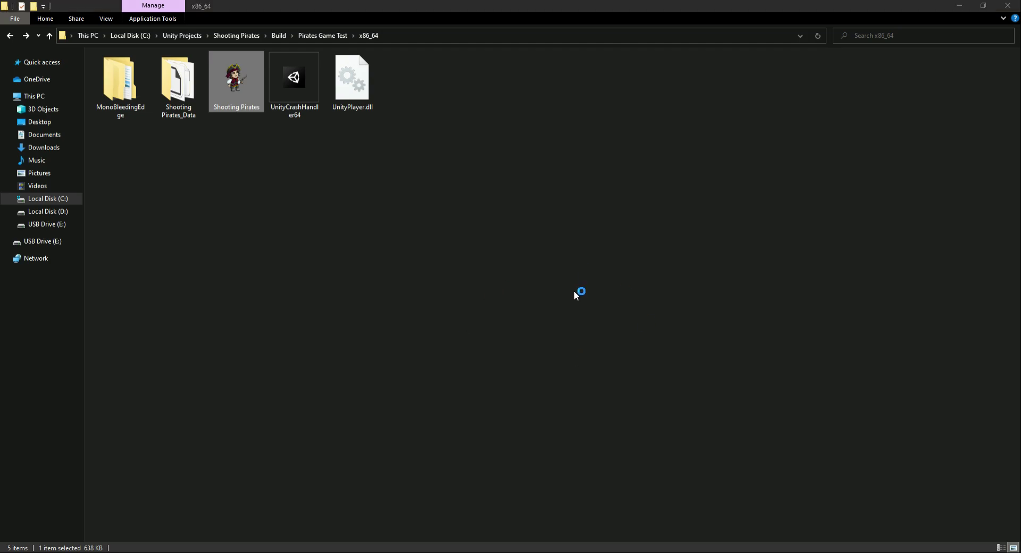
double_click(236, 77)
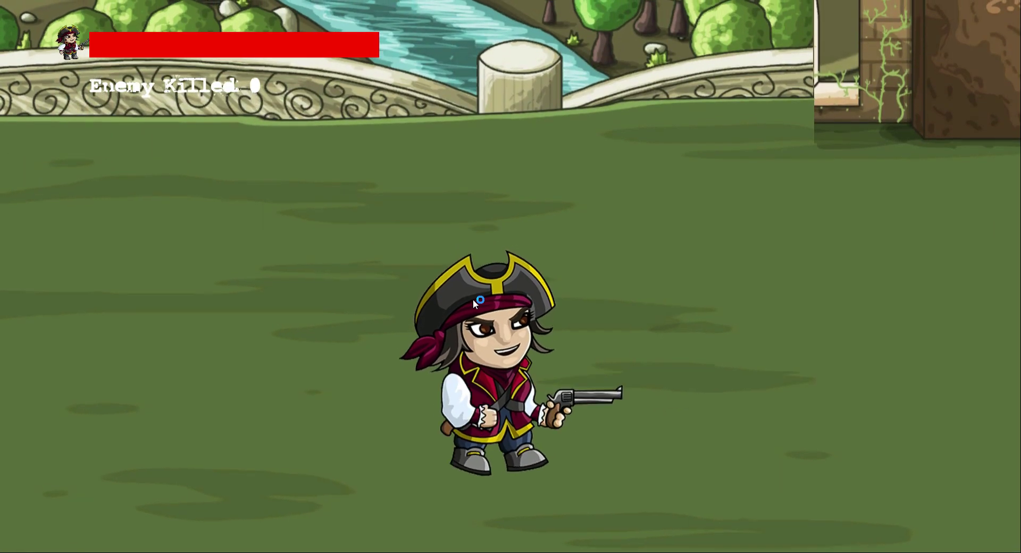